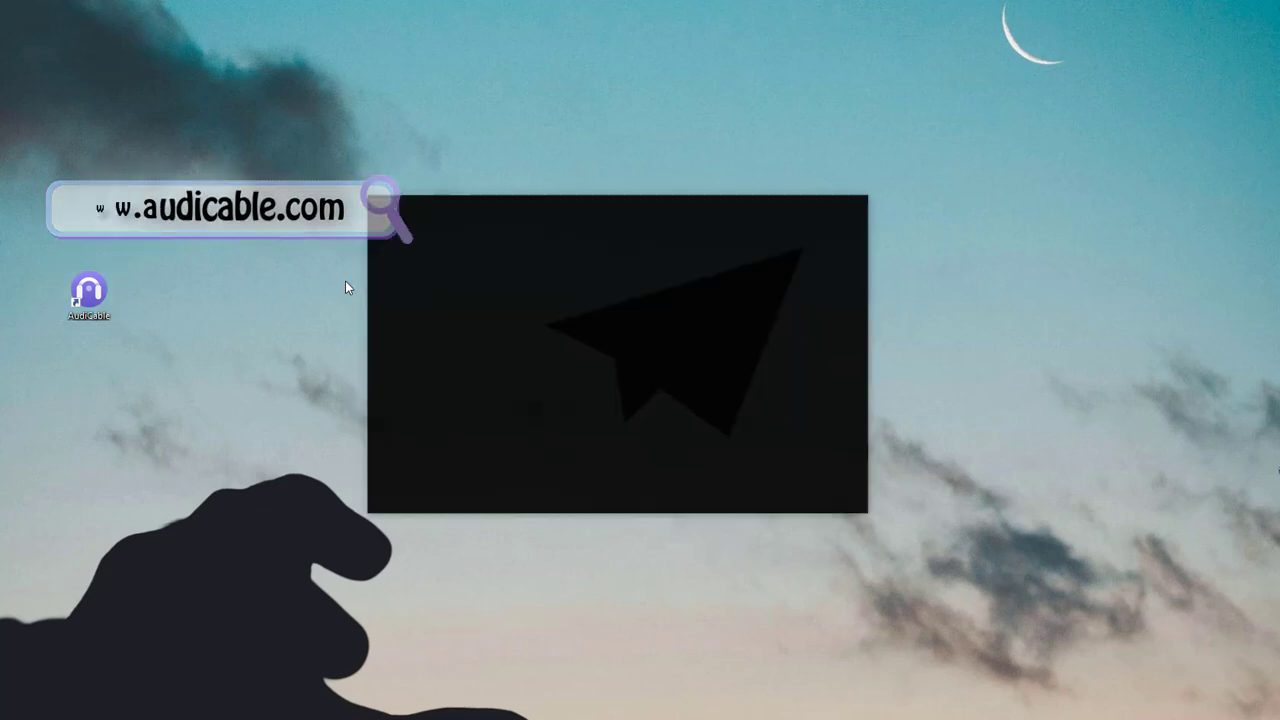
Step: Launch AudiCable and bring up the Add Other Source form from the source grid
double_click(88, 296)
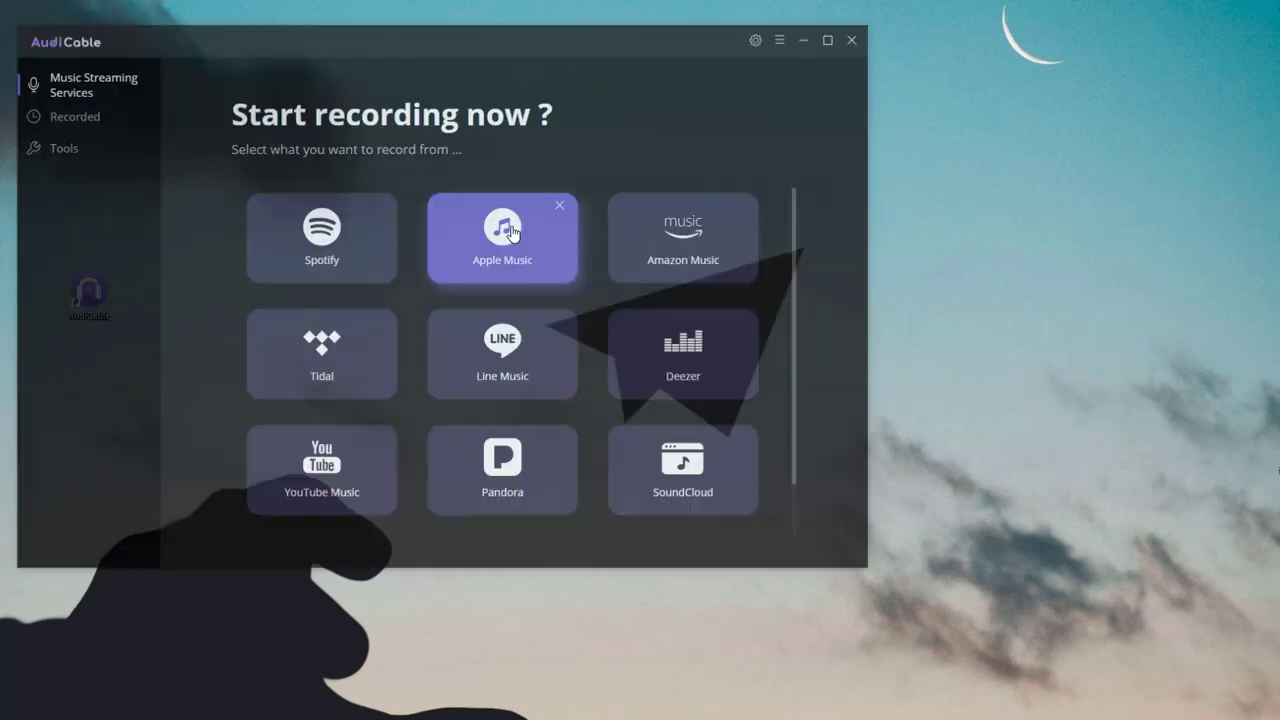
left_click(320, 354)
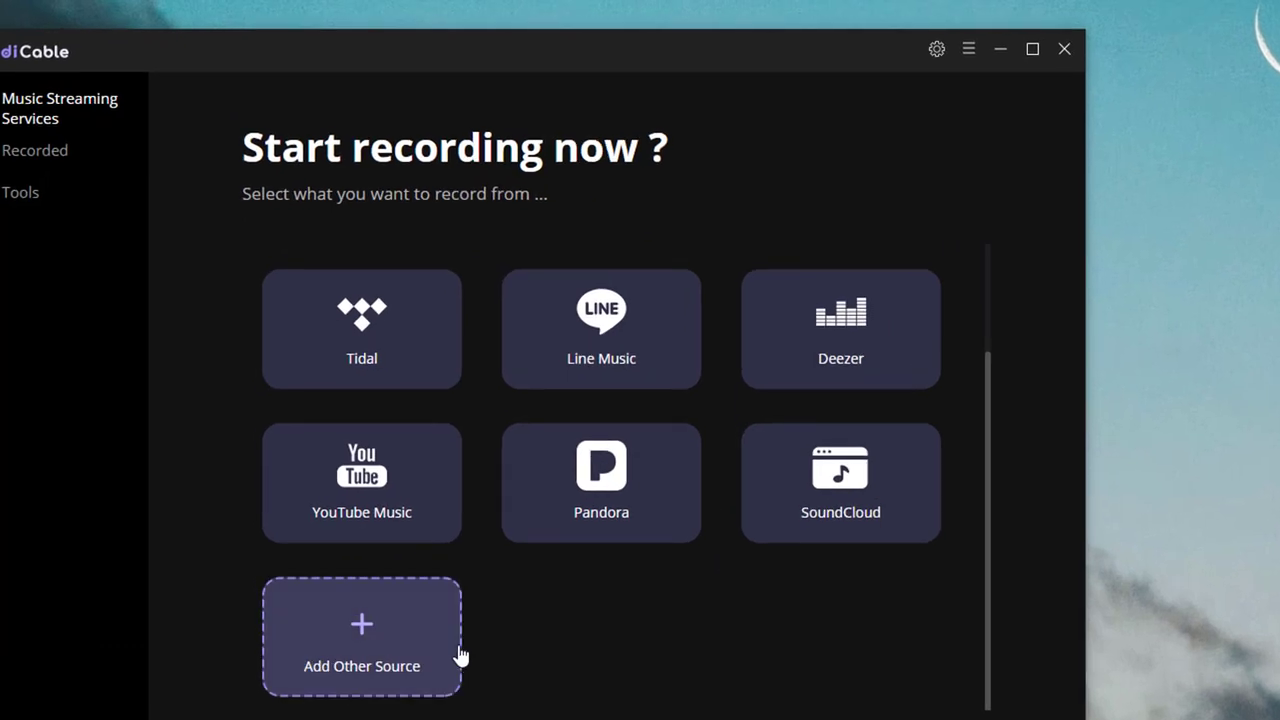
left_click(360, 636)
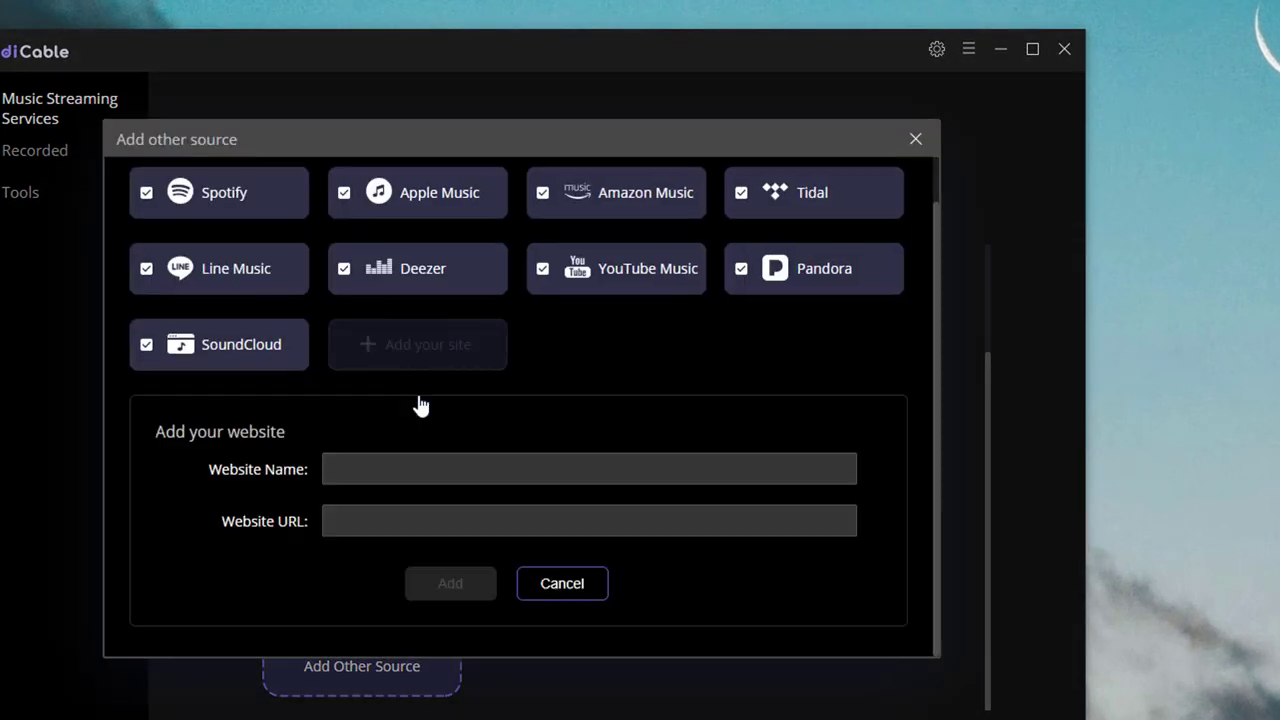
mouse_move(736, 428)
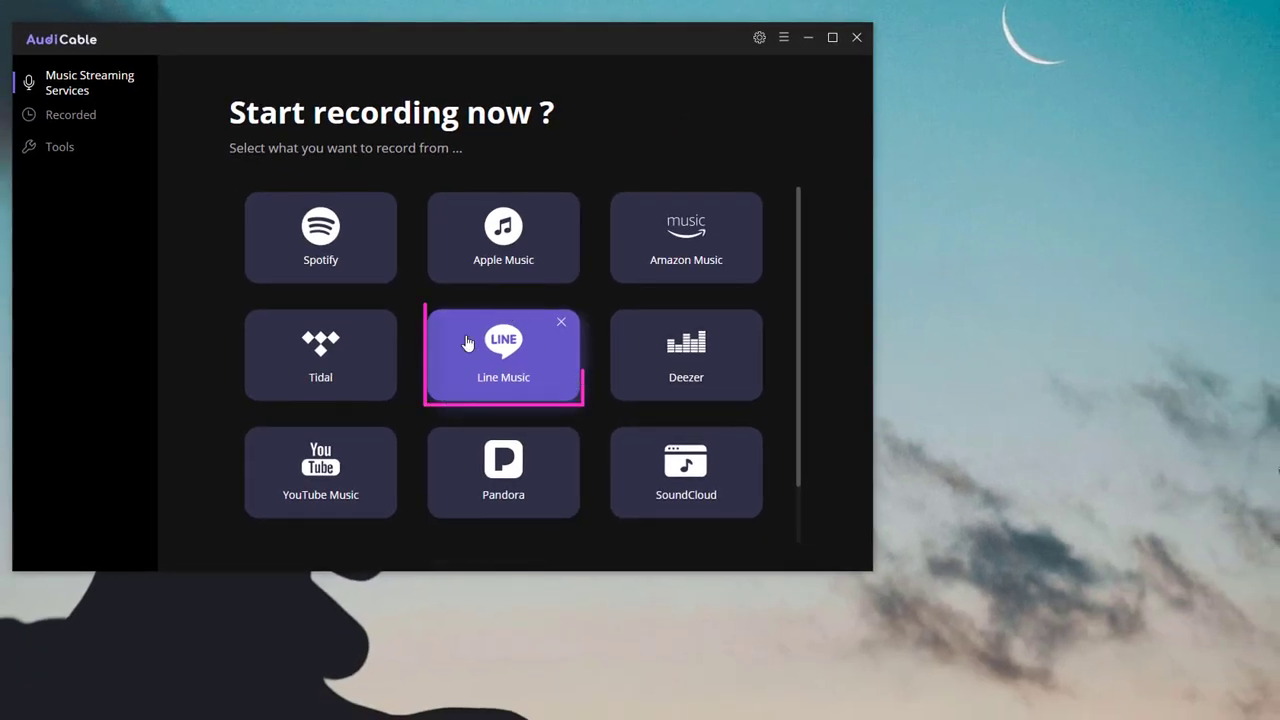
mouse_move(504, 354)
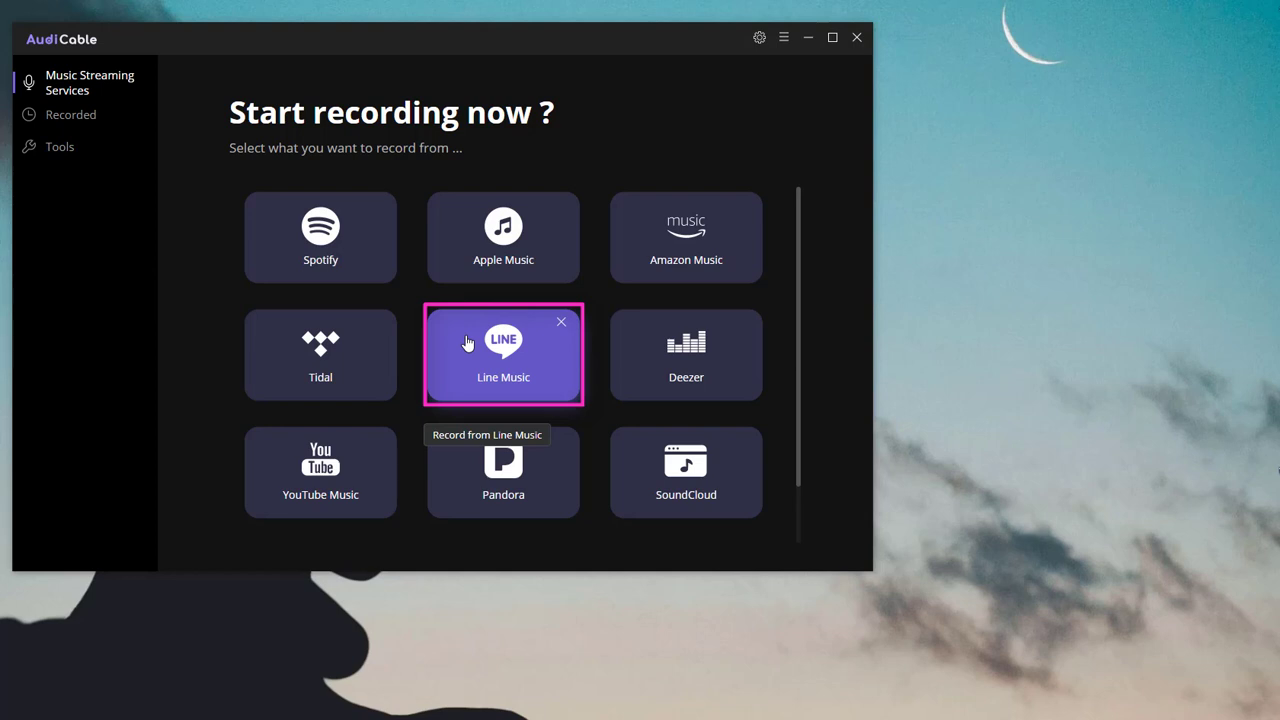
Step: Pick the Line Music tile and log in with the email and password
left_click(504, 354)
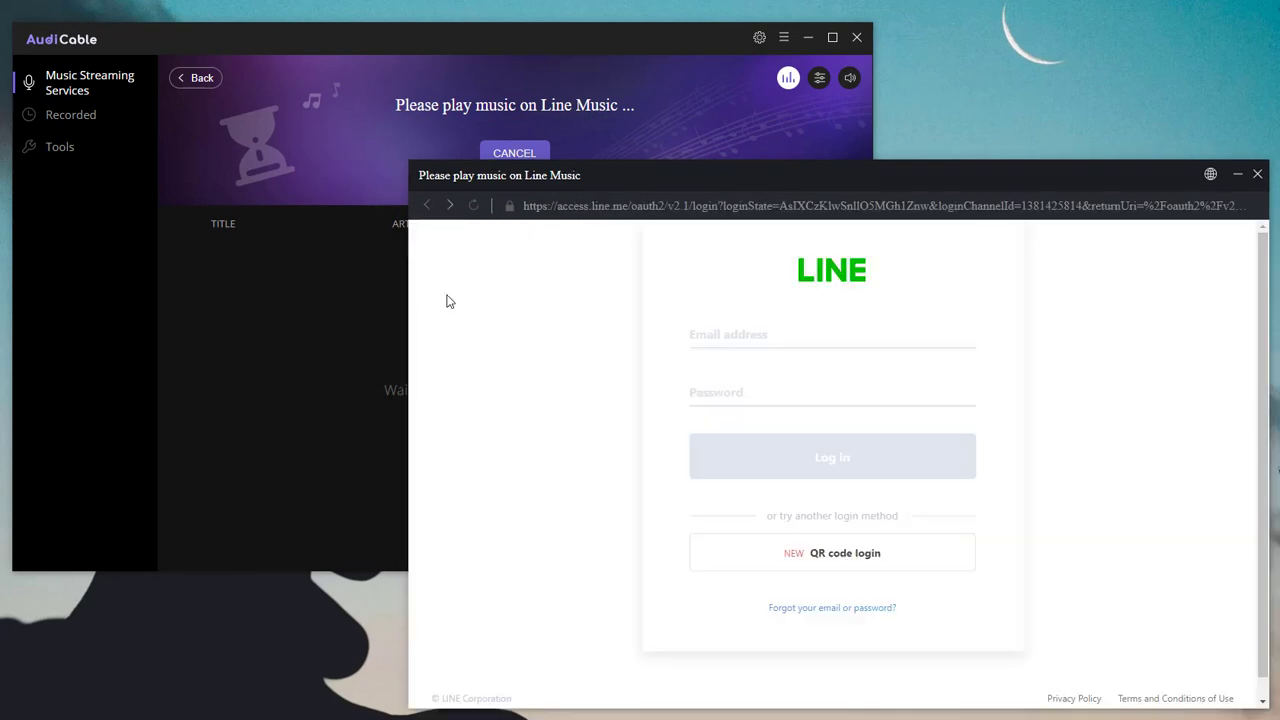
mouse_move(598, 310)
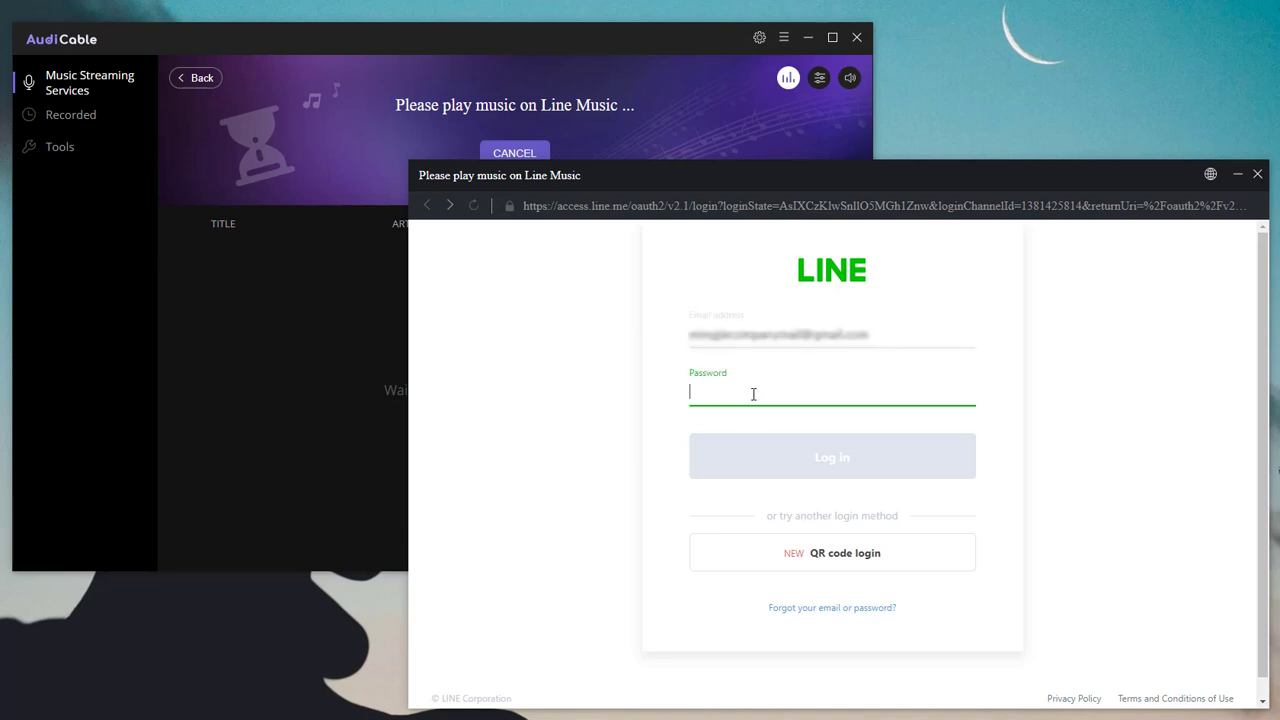
type("••")
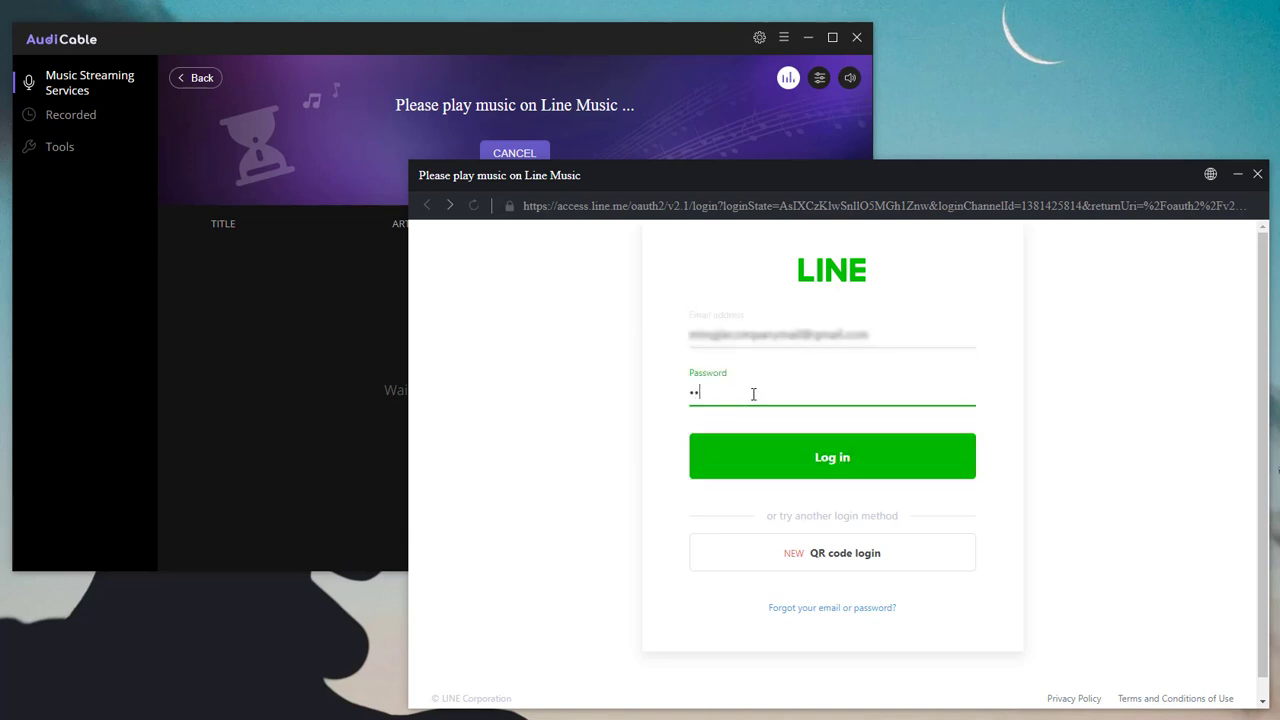
type("password")
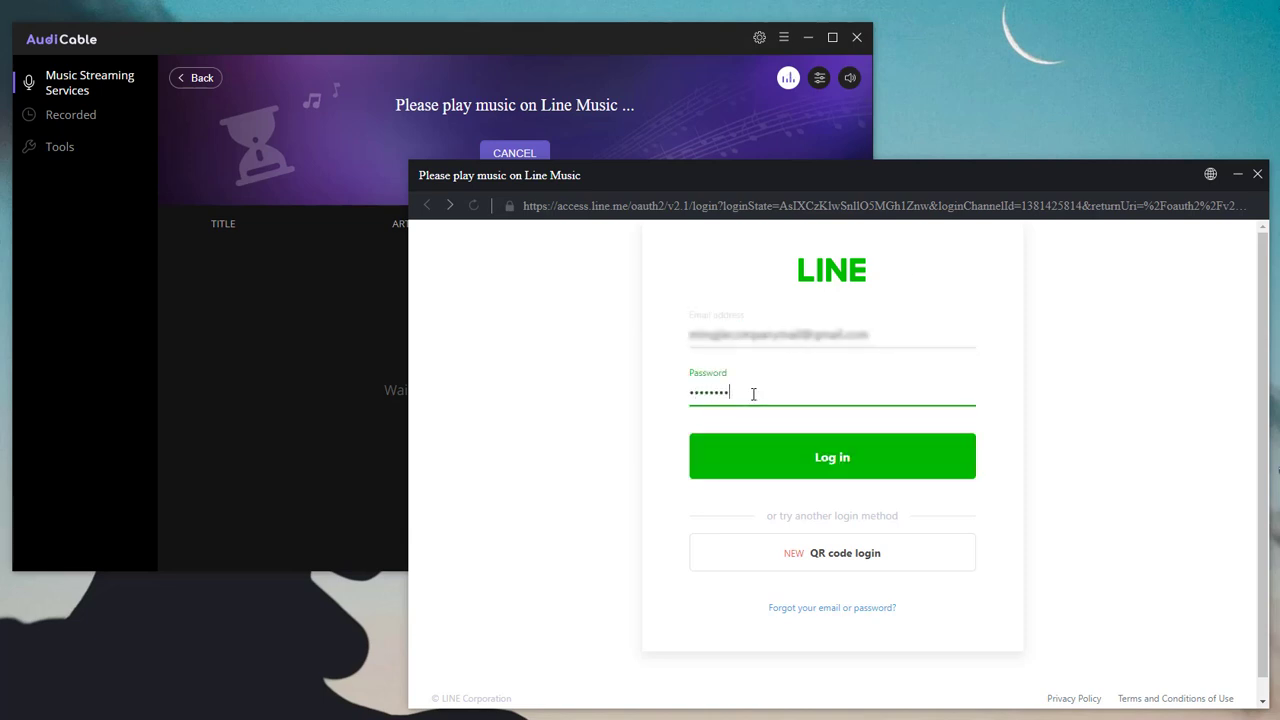
left_click(832, 456)
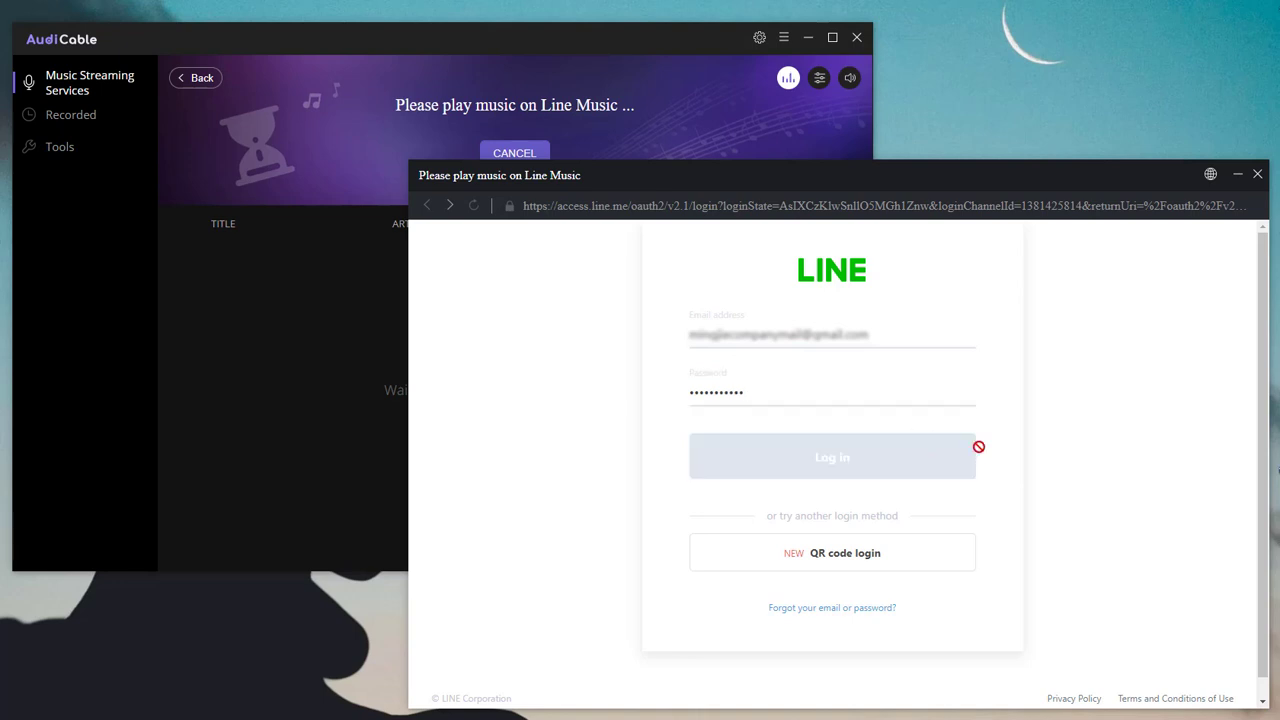
left_click(832, 456)
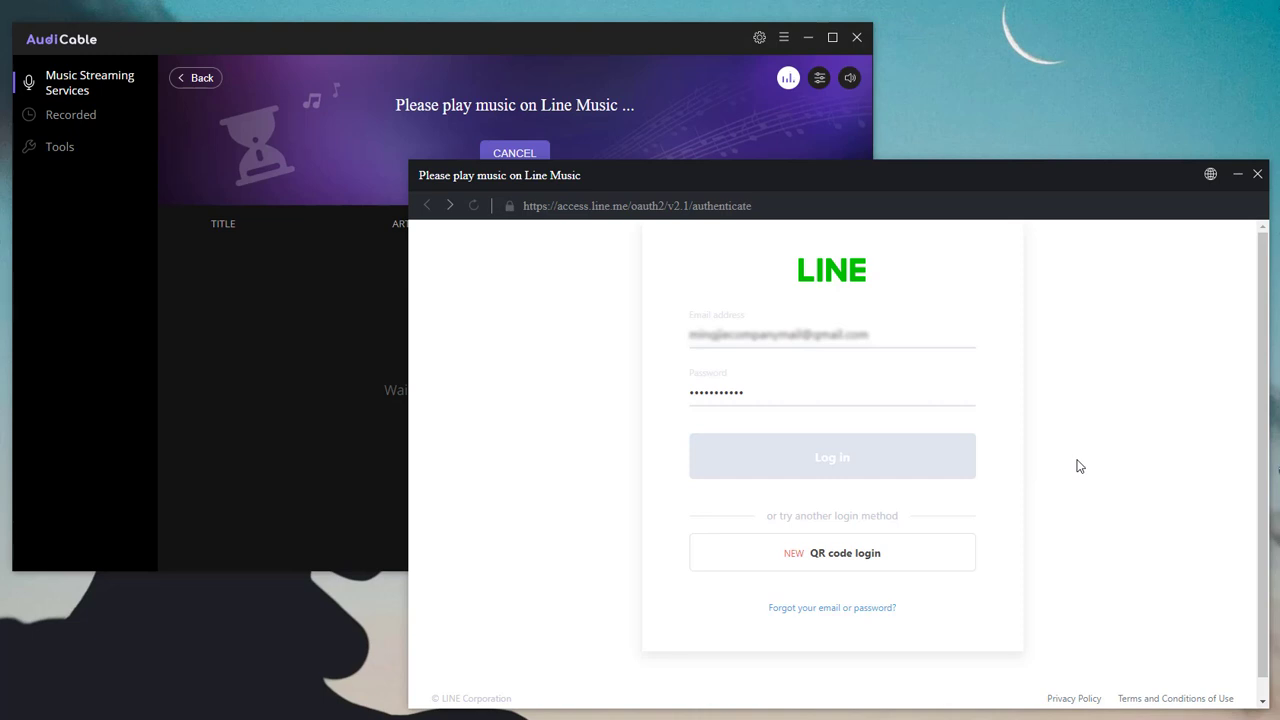
left_click(832, 456)
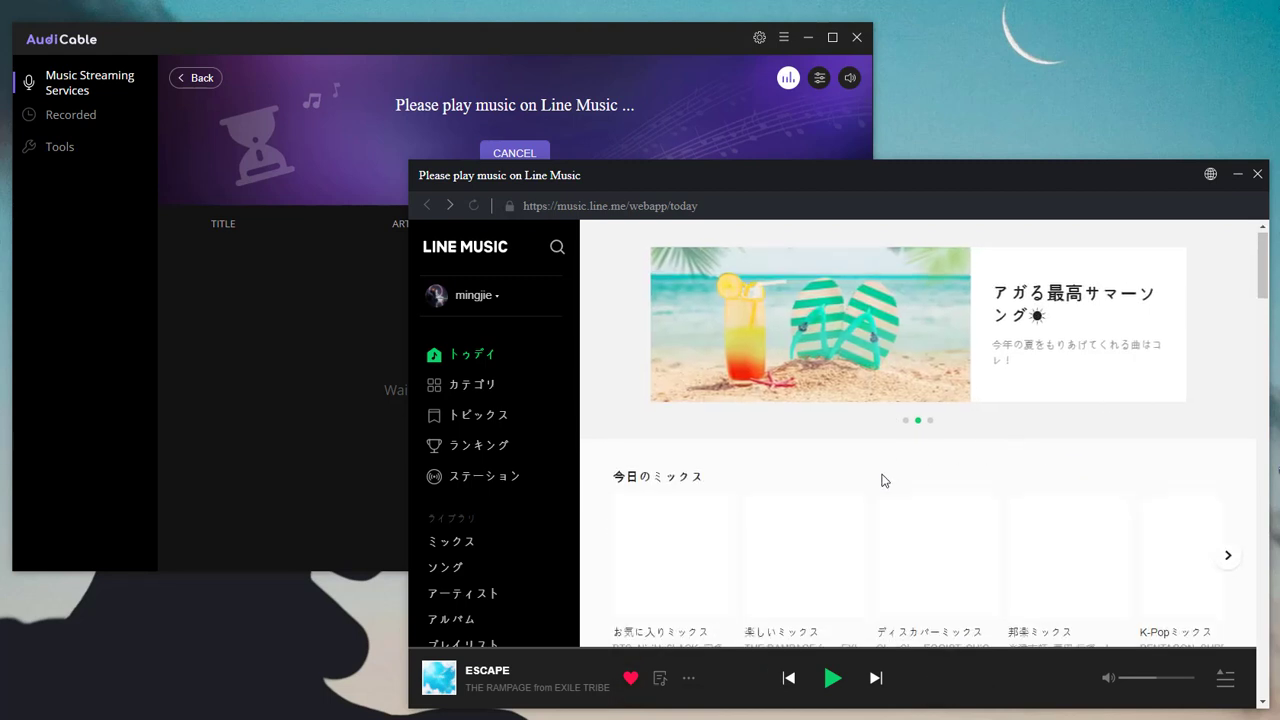
Step: Scroll the Line Music home page and enter the ソング TOP 100 chart
scroll("down", 3)
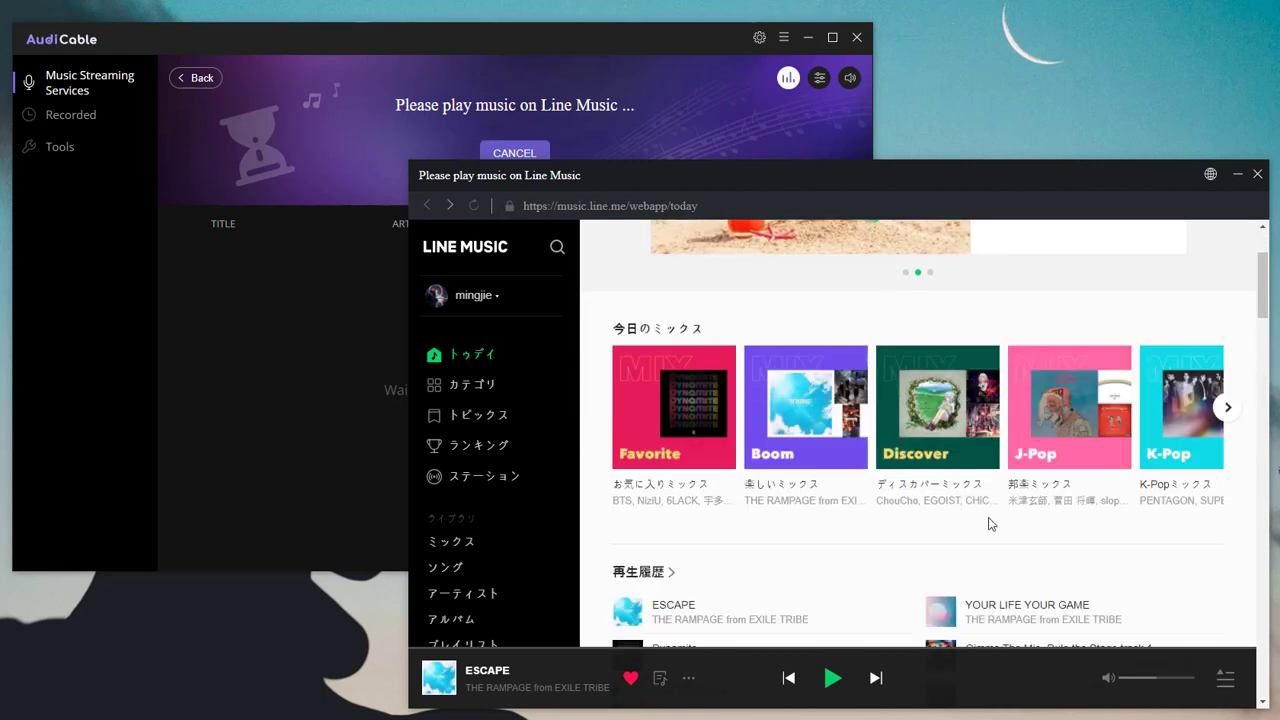
scroll("down", 3)
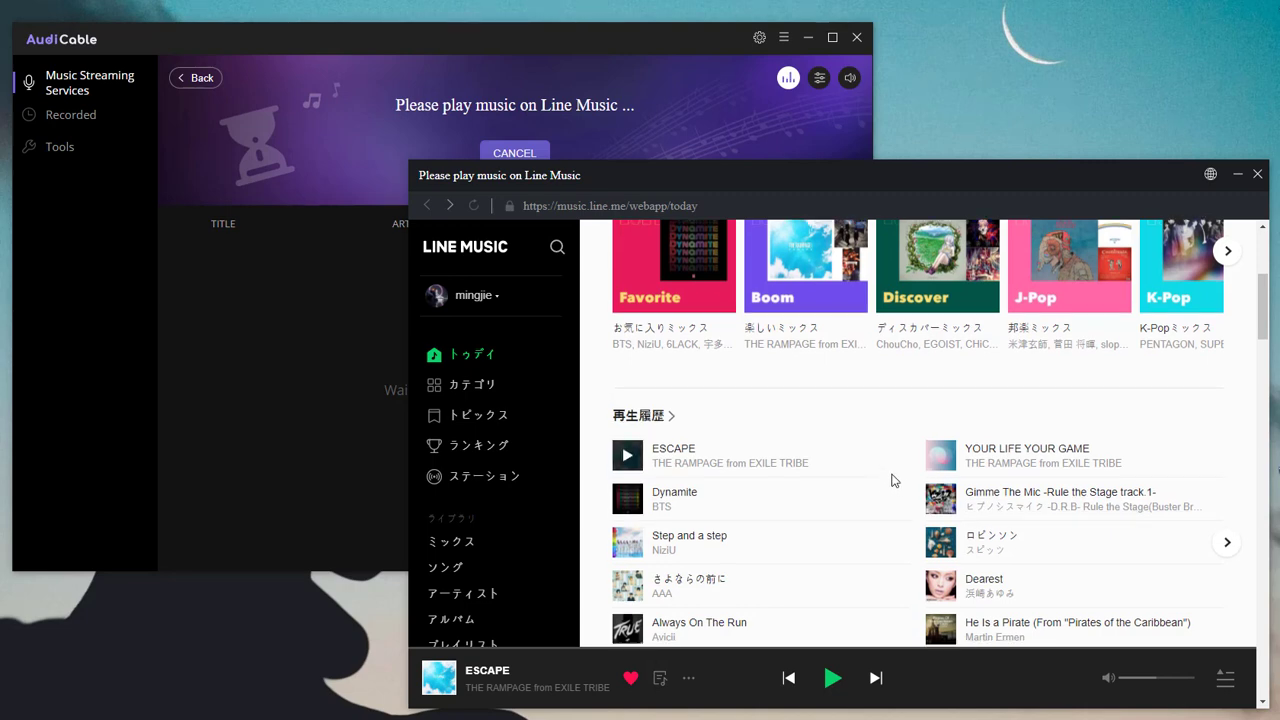
scroll("down", 3)
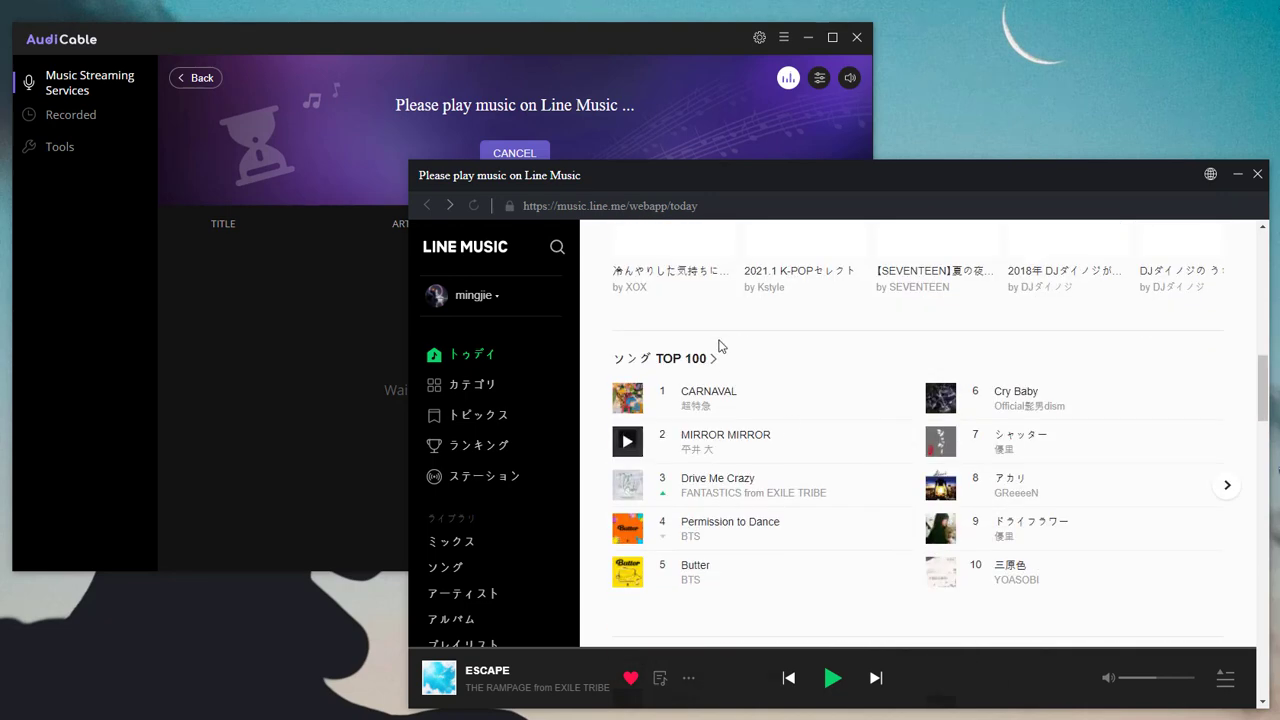
left_click(478, 444)
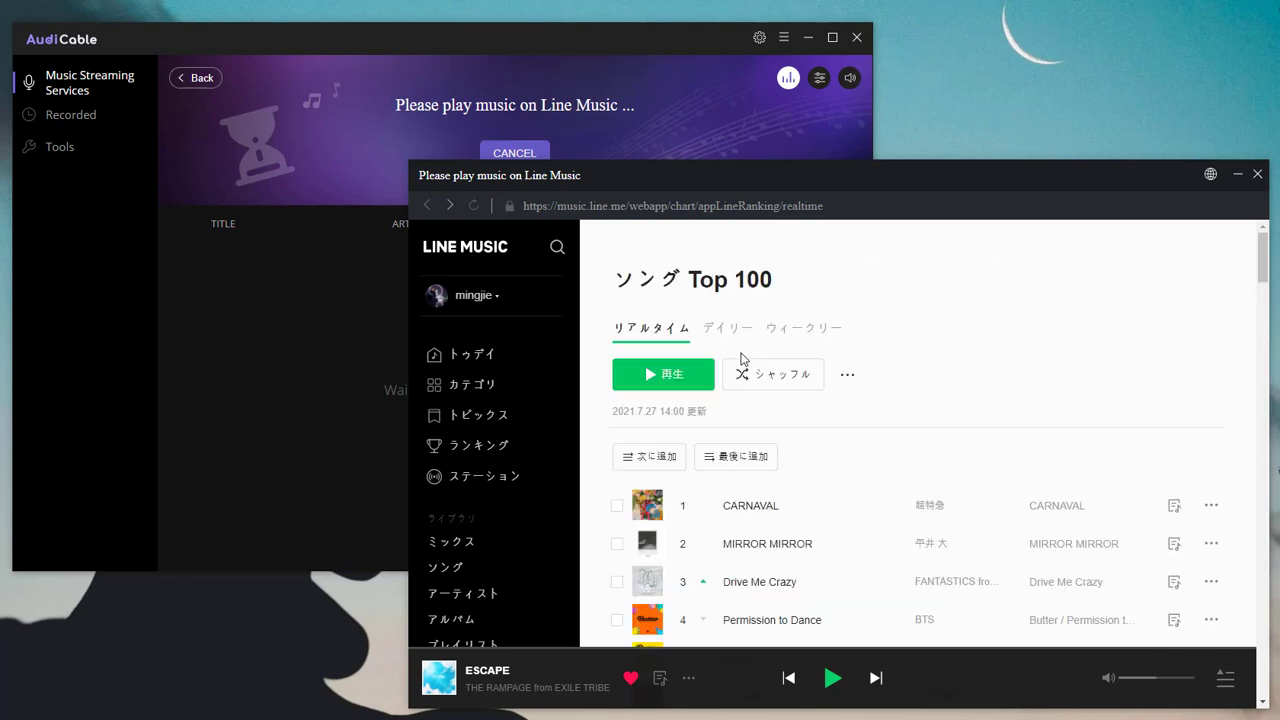
scroll("up", 3)
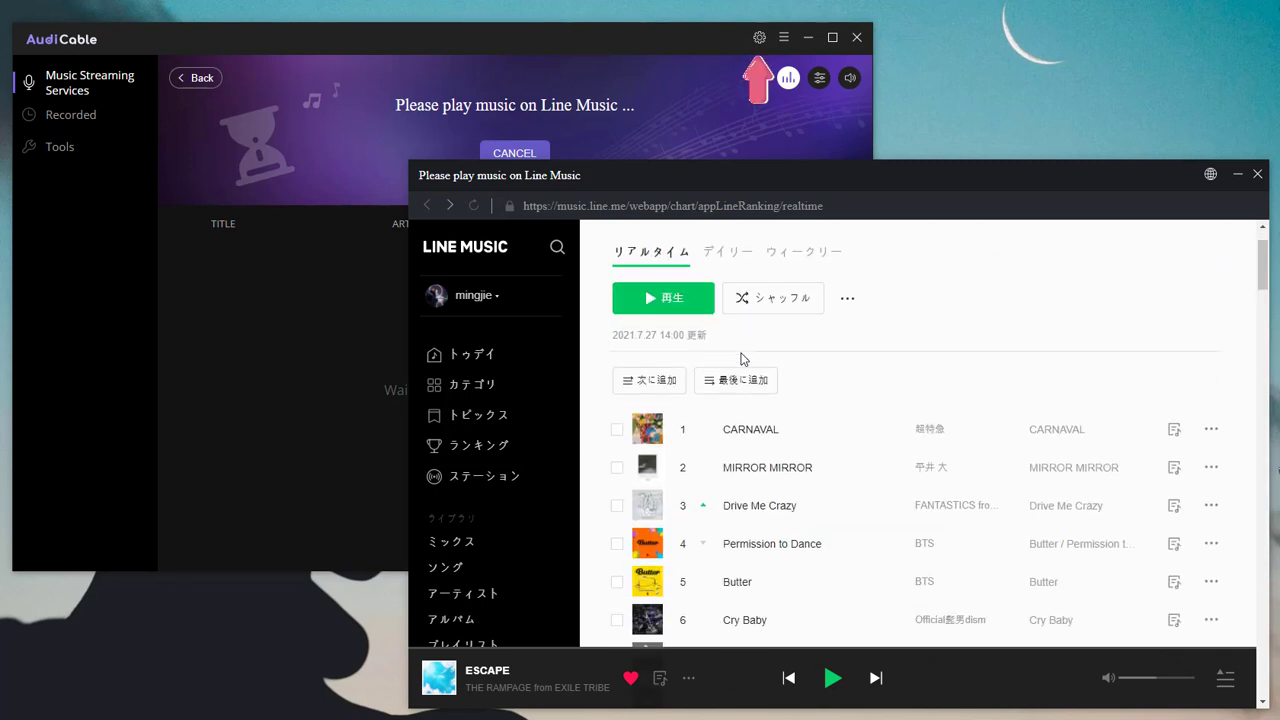
mouse_move(760, 38)
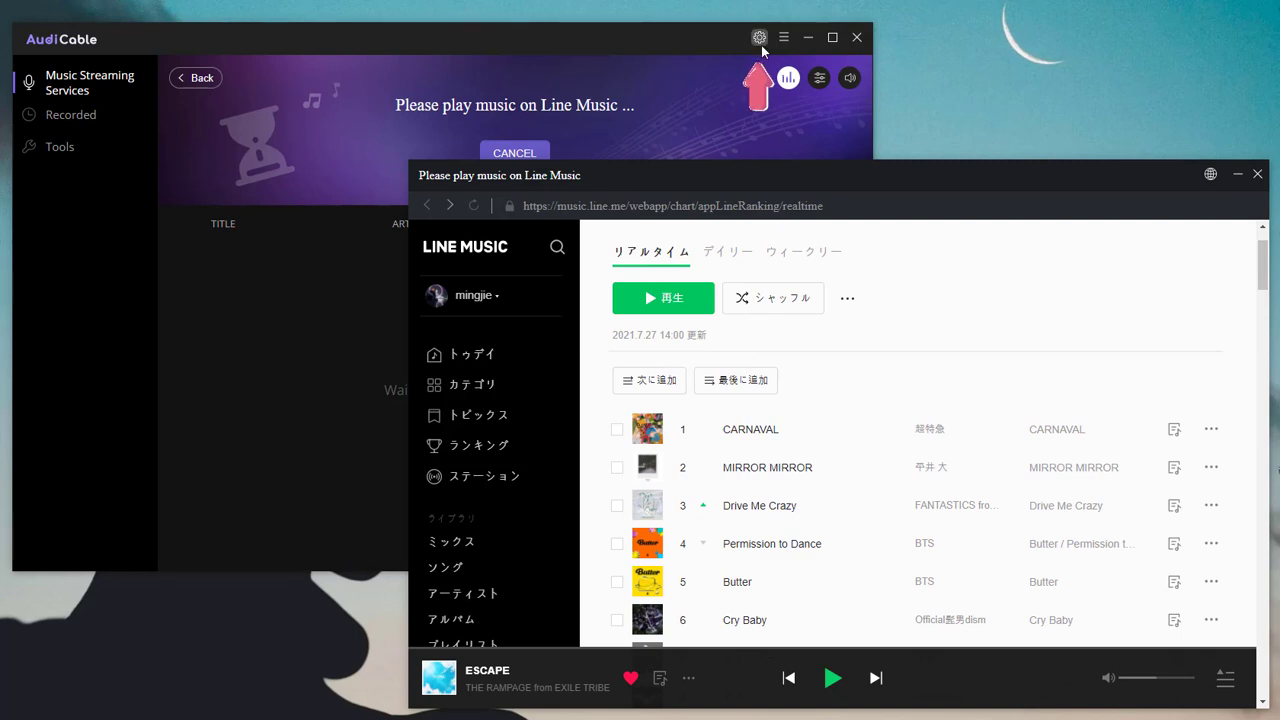
Step: In the output settings keep MP3 format and choose 320kbps quality
left_click(760, 36)
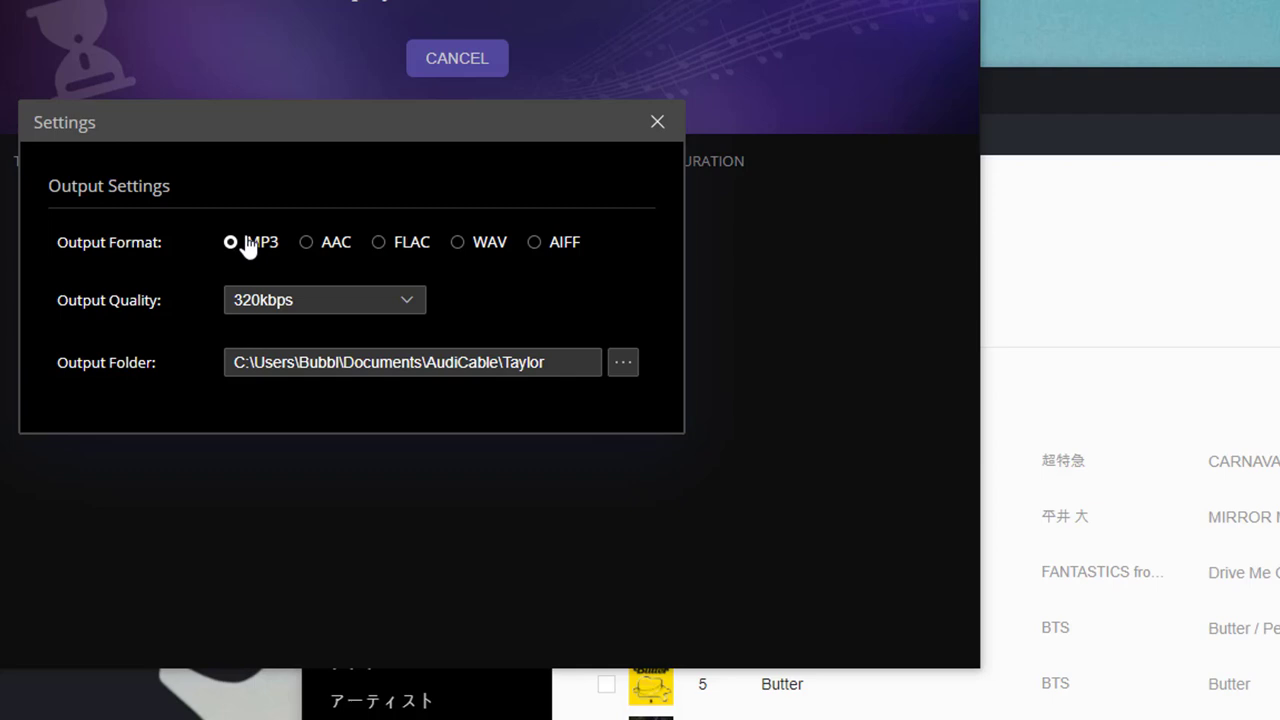
left_click(324, 300)
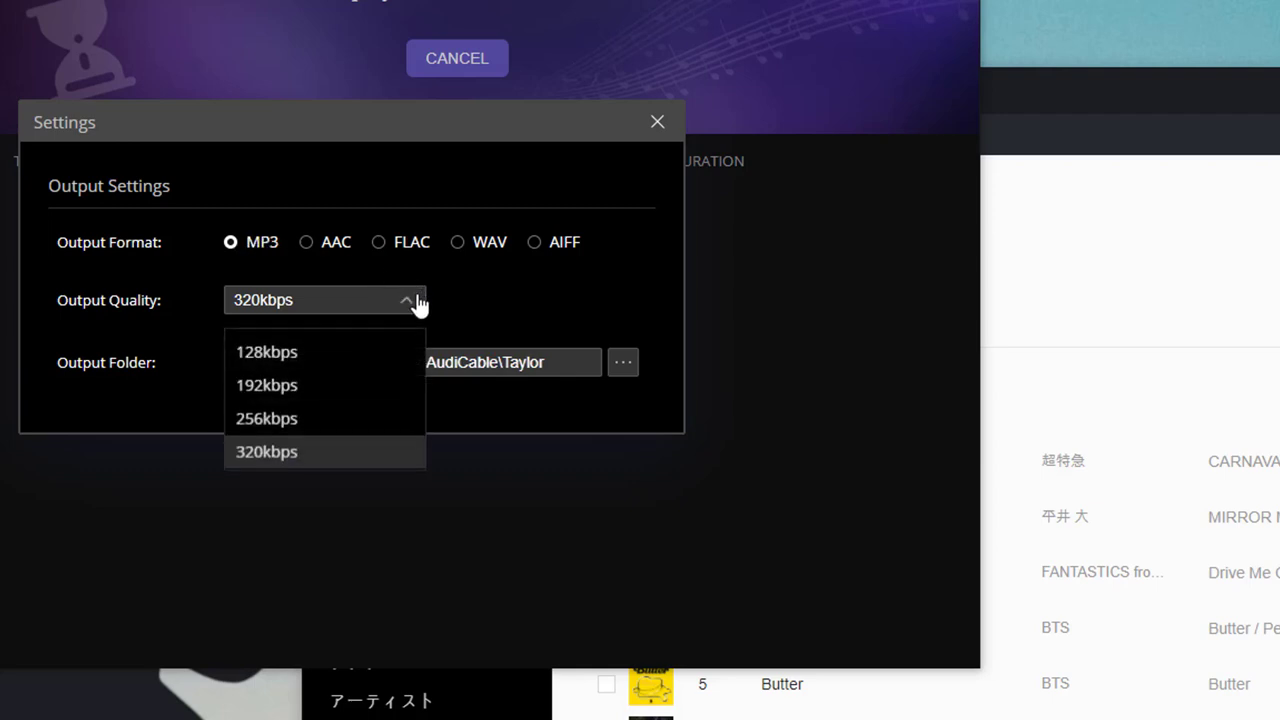
left_click(266, 452)
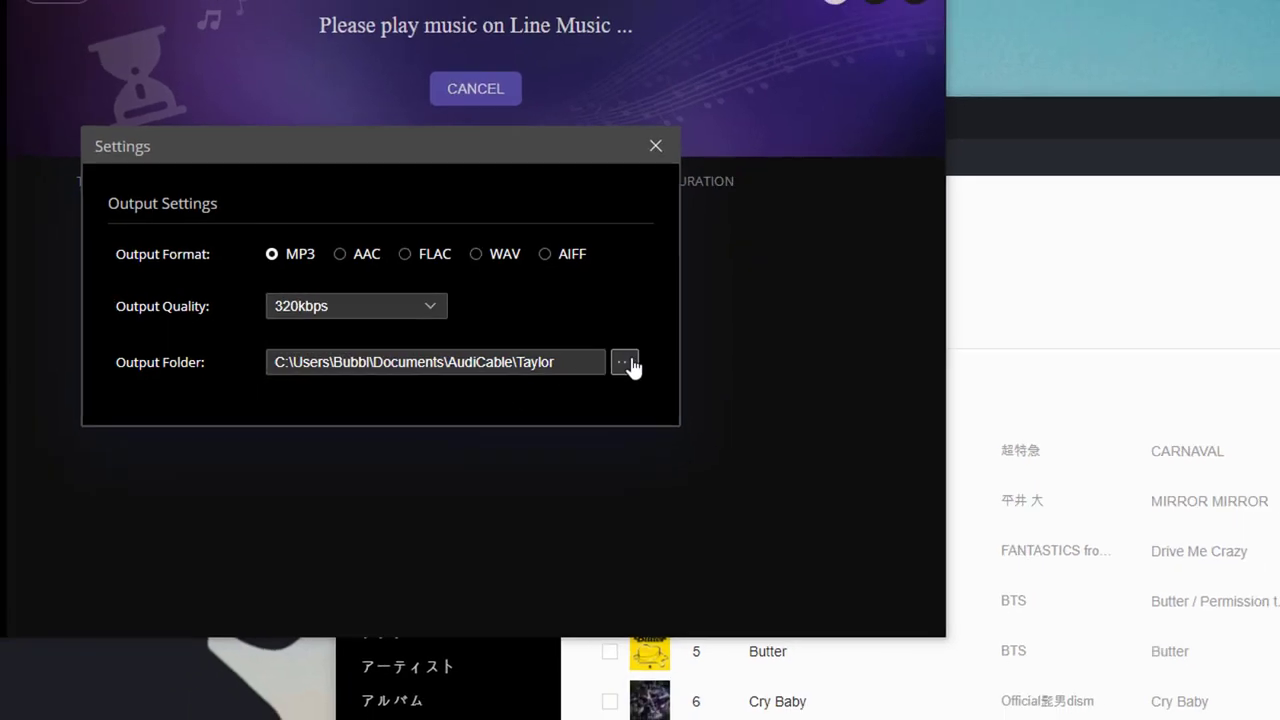
Step: Browse to the AudiCable folder and start a new folder inside it
left_click(624, 360)
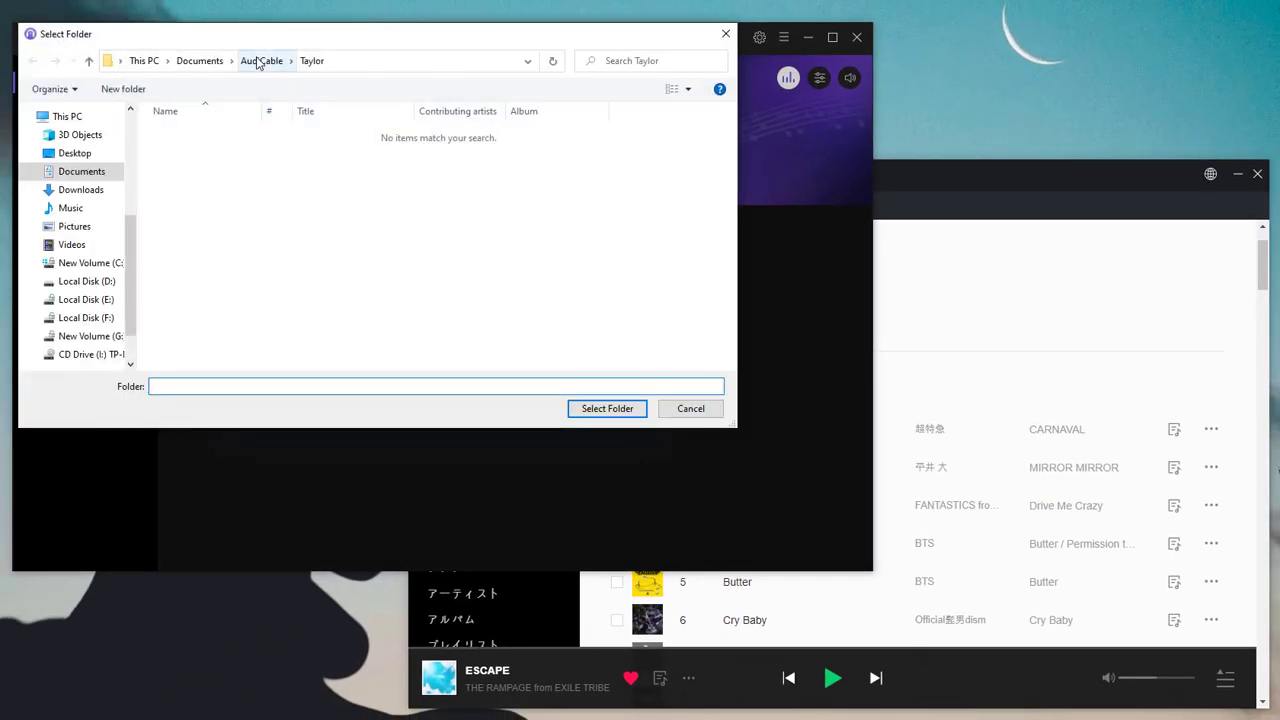
left_click(260, 60)
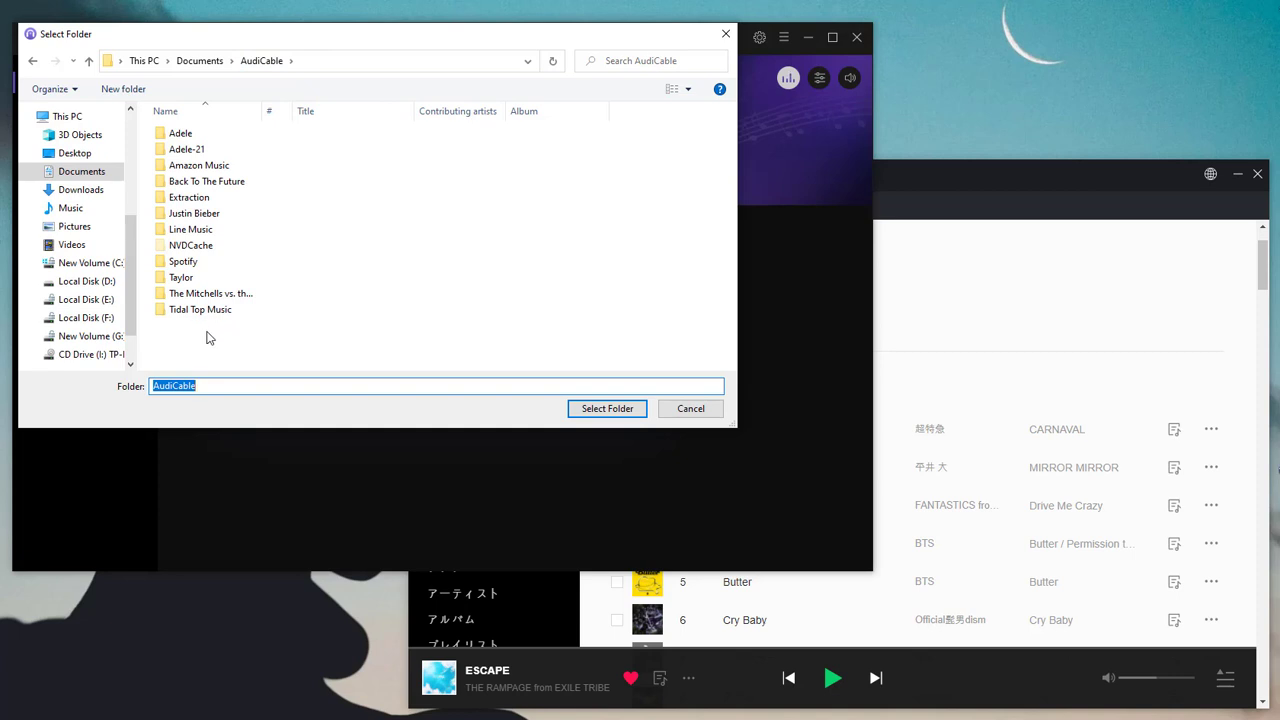
right_click(210, 338)
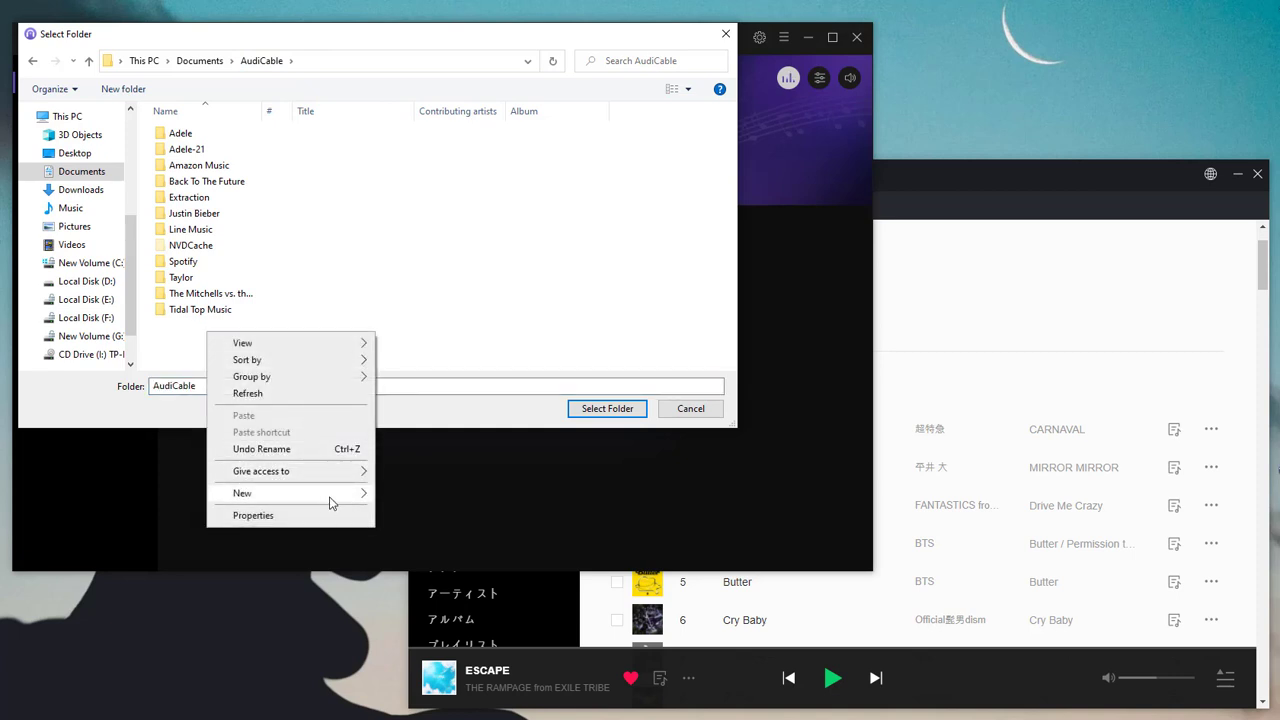
left_click(240, 492)
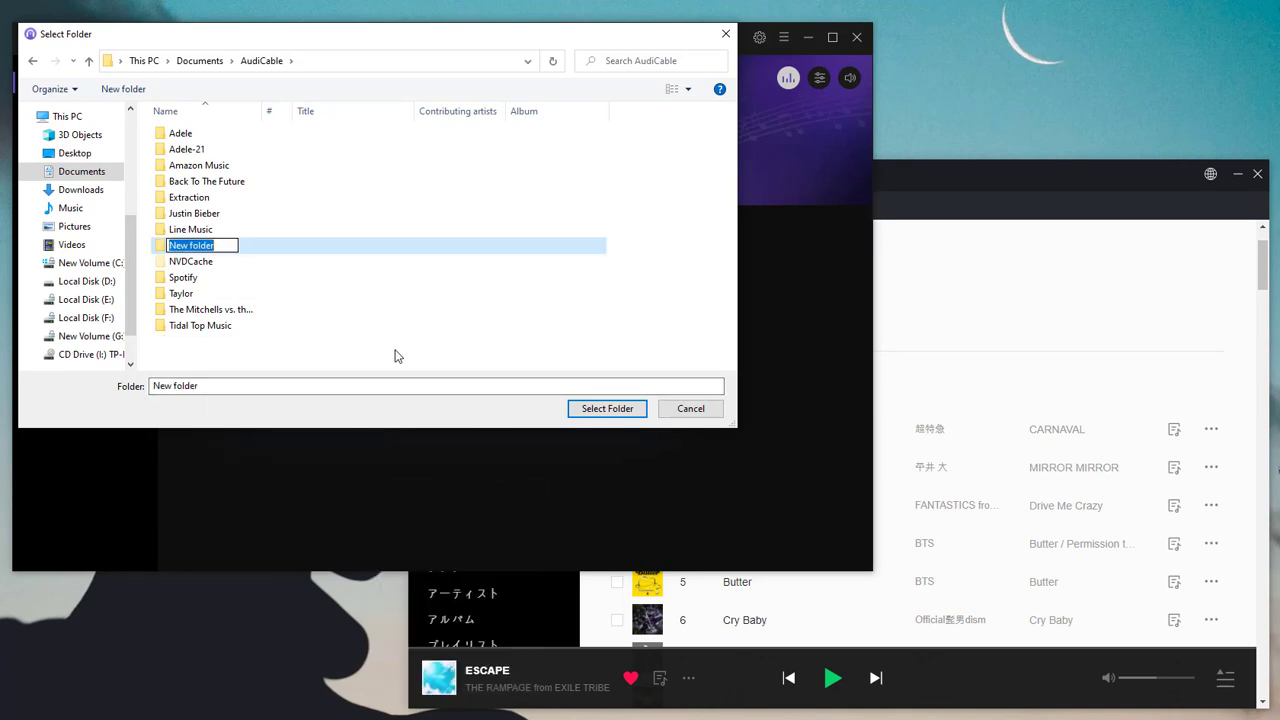
Step: Name the folder 'Line Music Top 100' and select it as the output folder
type("Line Music")
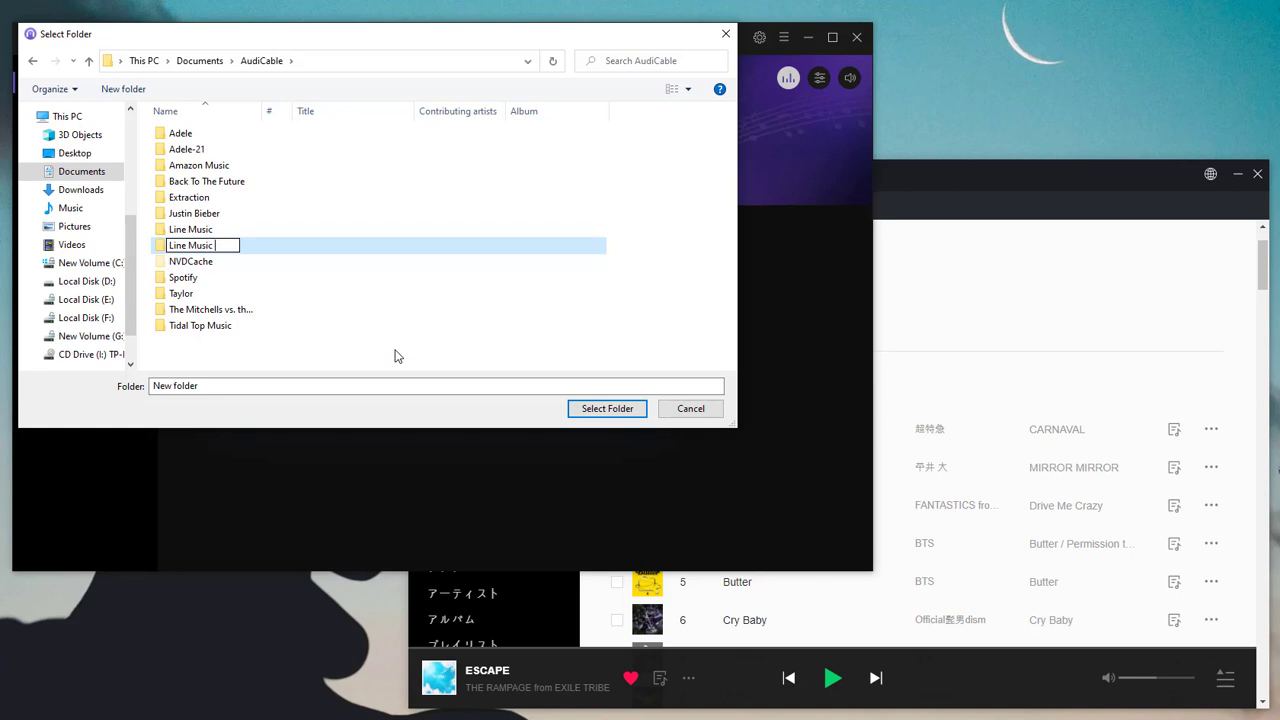
type("Top 1")
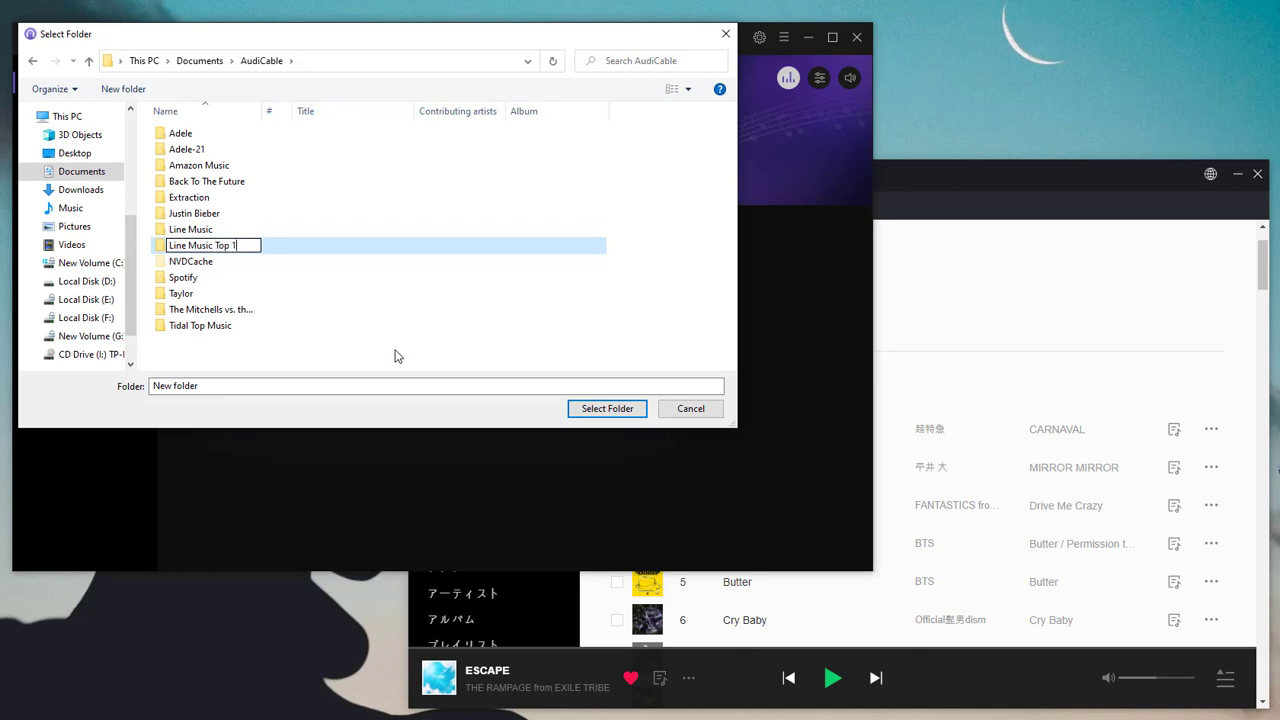
type("00")
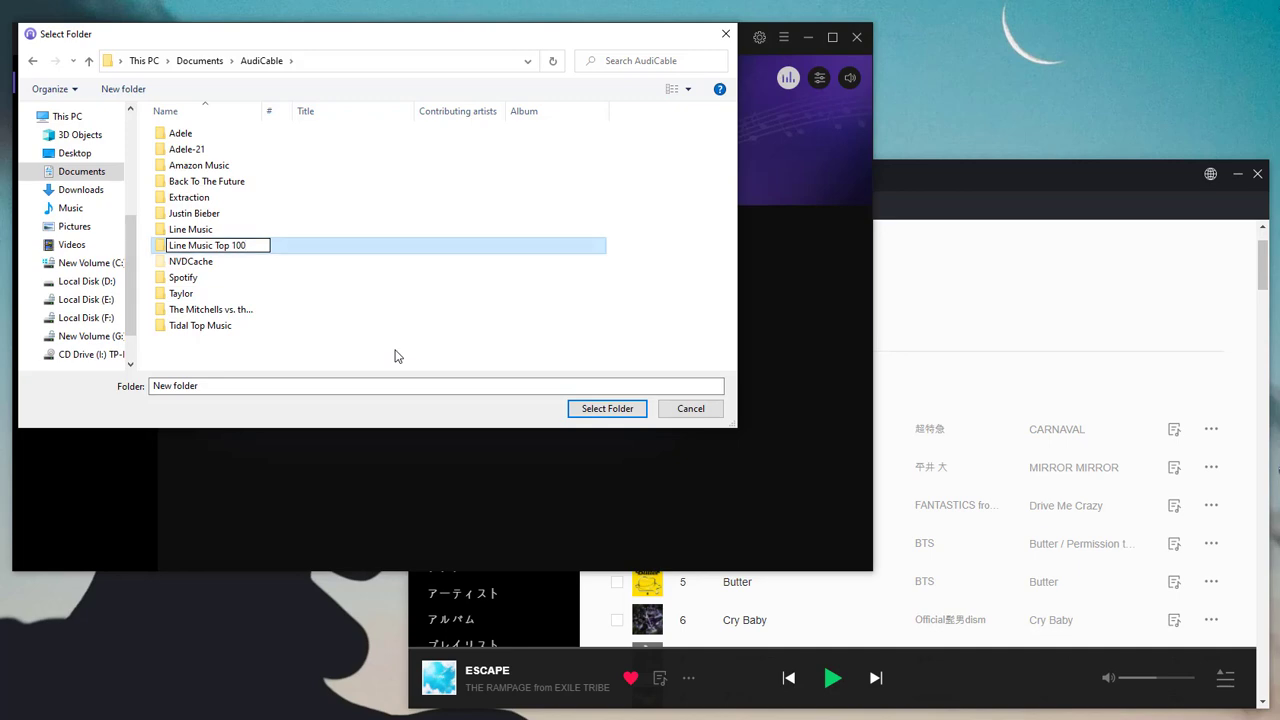
left_click(208, 244)
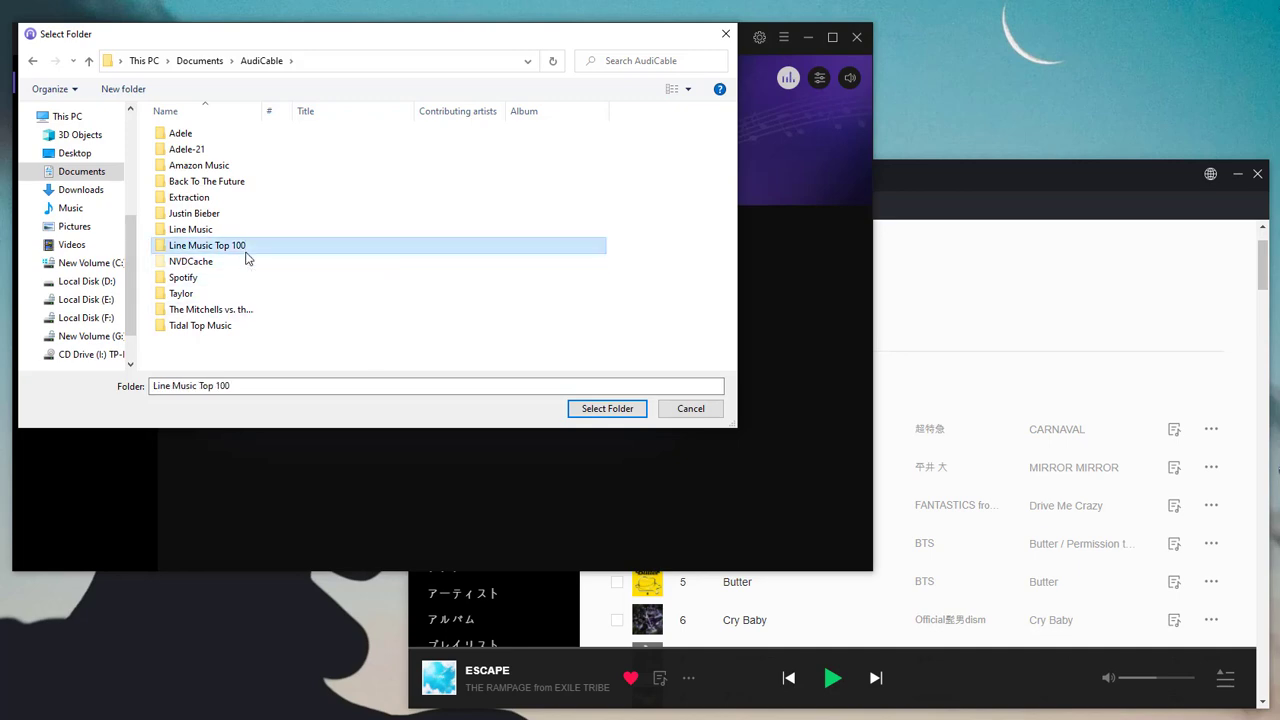
left_click(608, 408)
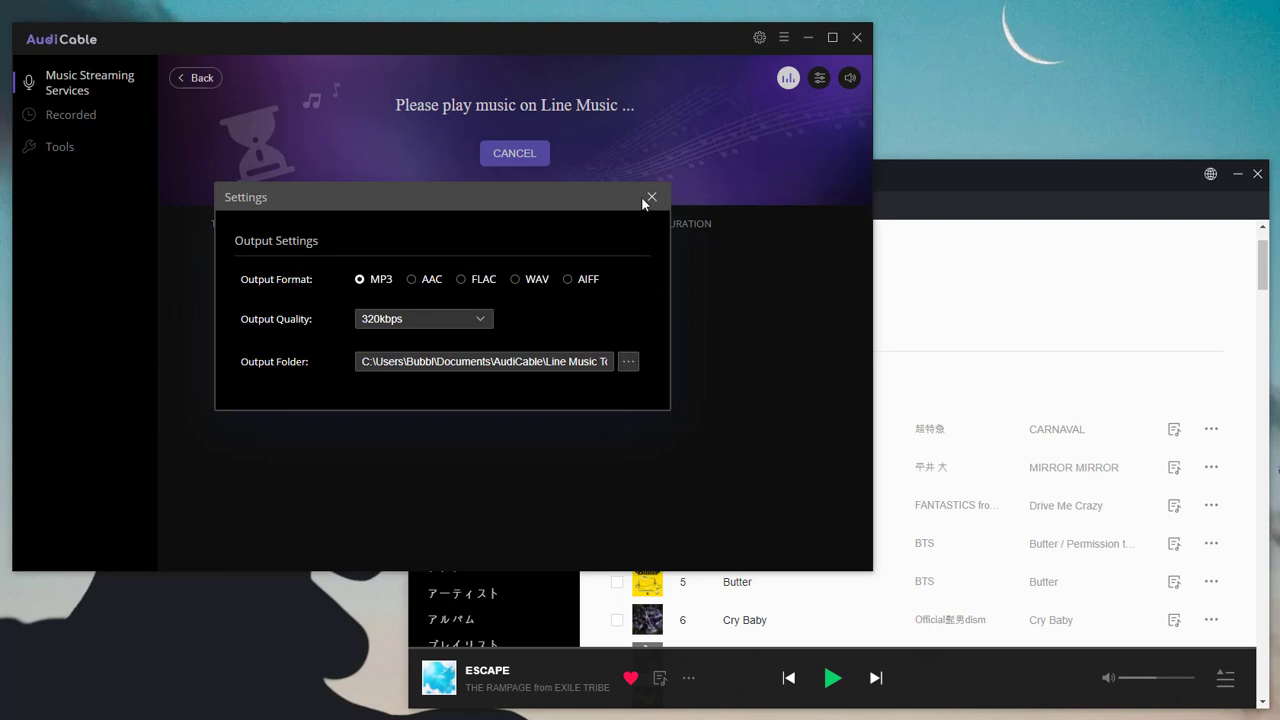
Step: Close the settings dialog, leaving the recorder waiting for Line Music playback
left_click(652, 196)
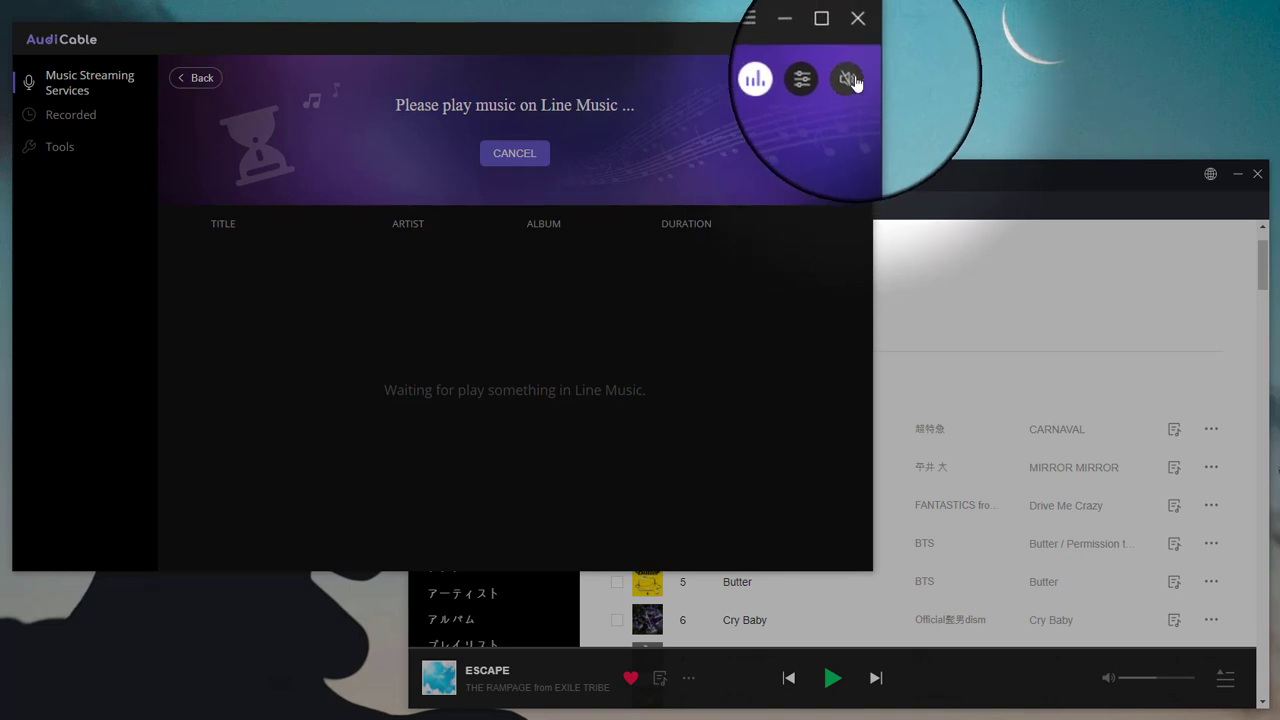
mouse_move(846, 80)
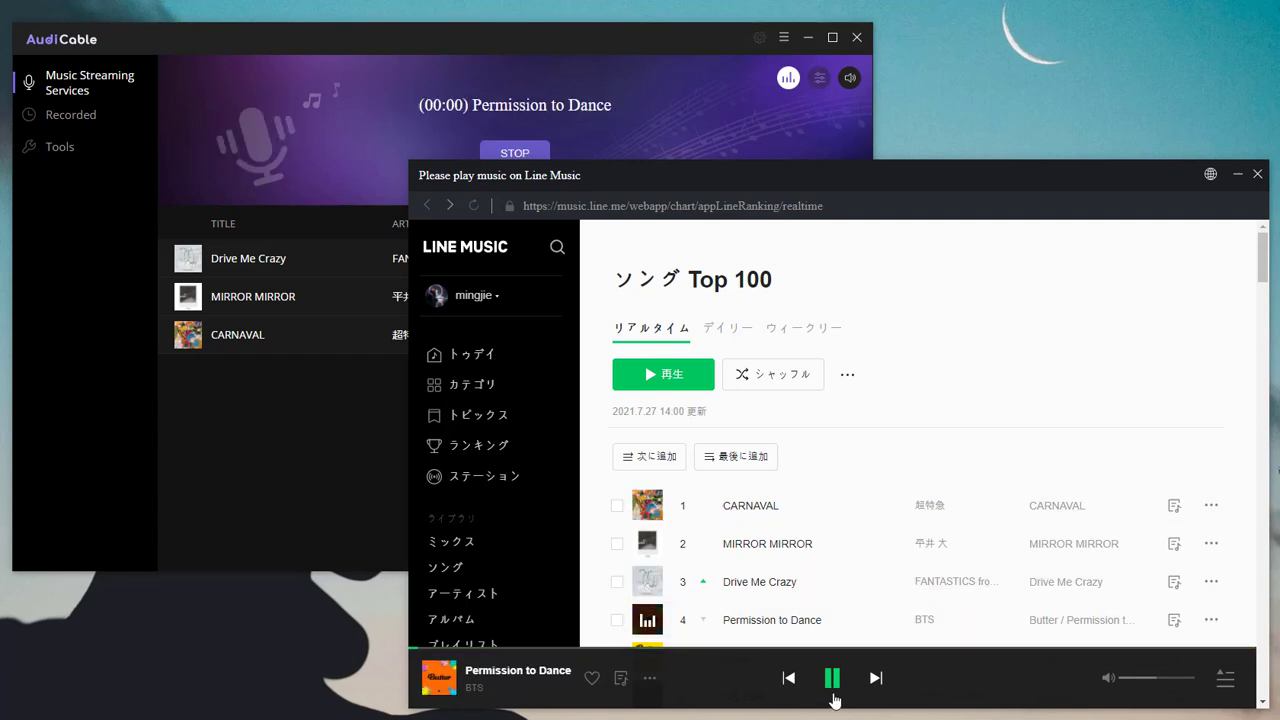
Step: Pause Line Music to end recording and reveal the recorded files in Explorer
left_click(832, 678)
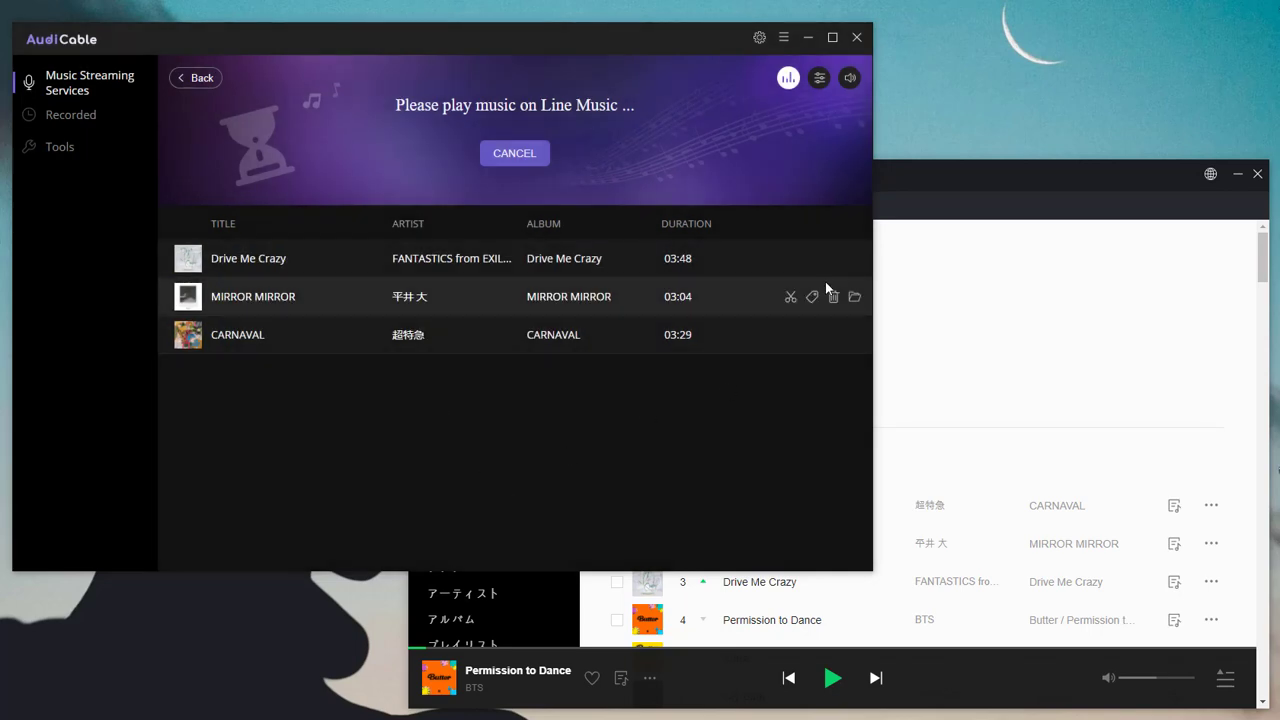
mouse_move(854, 258)
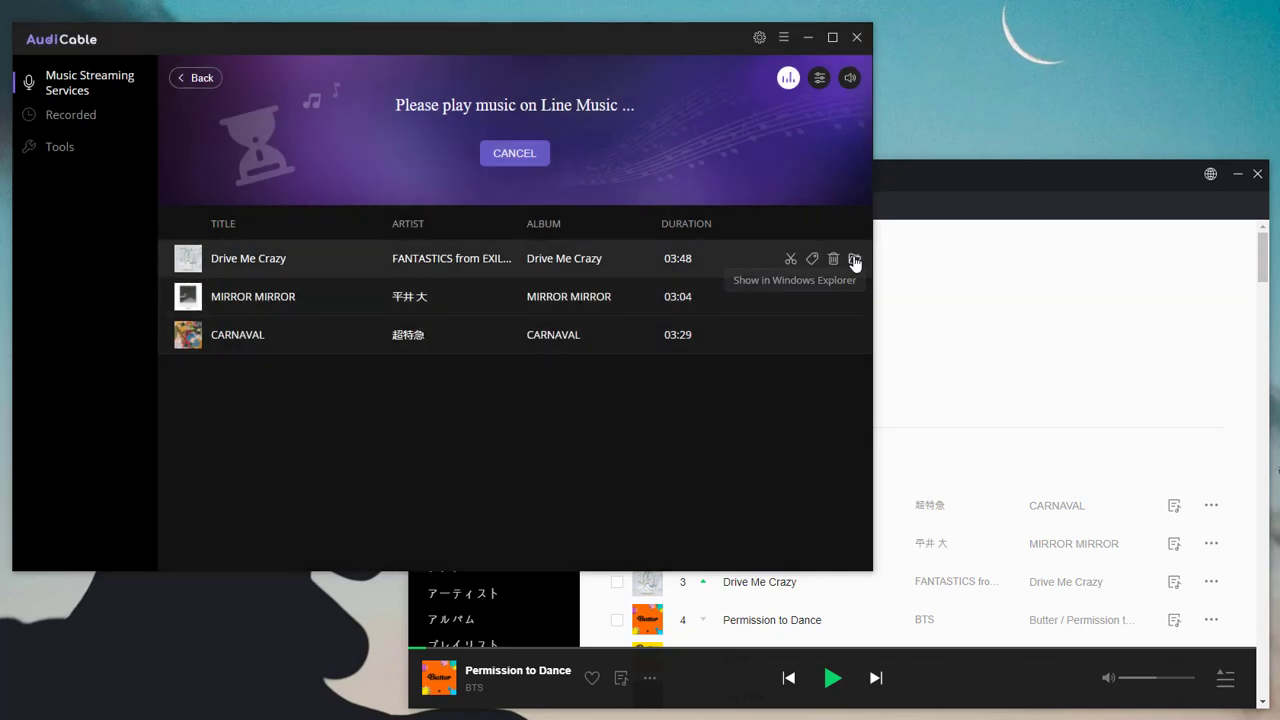
left_click(856, 258)
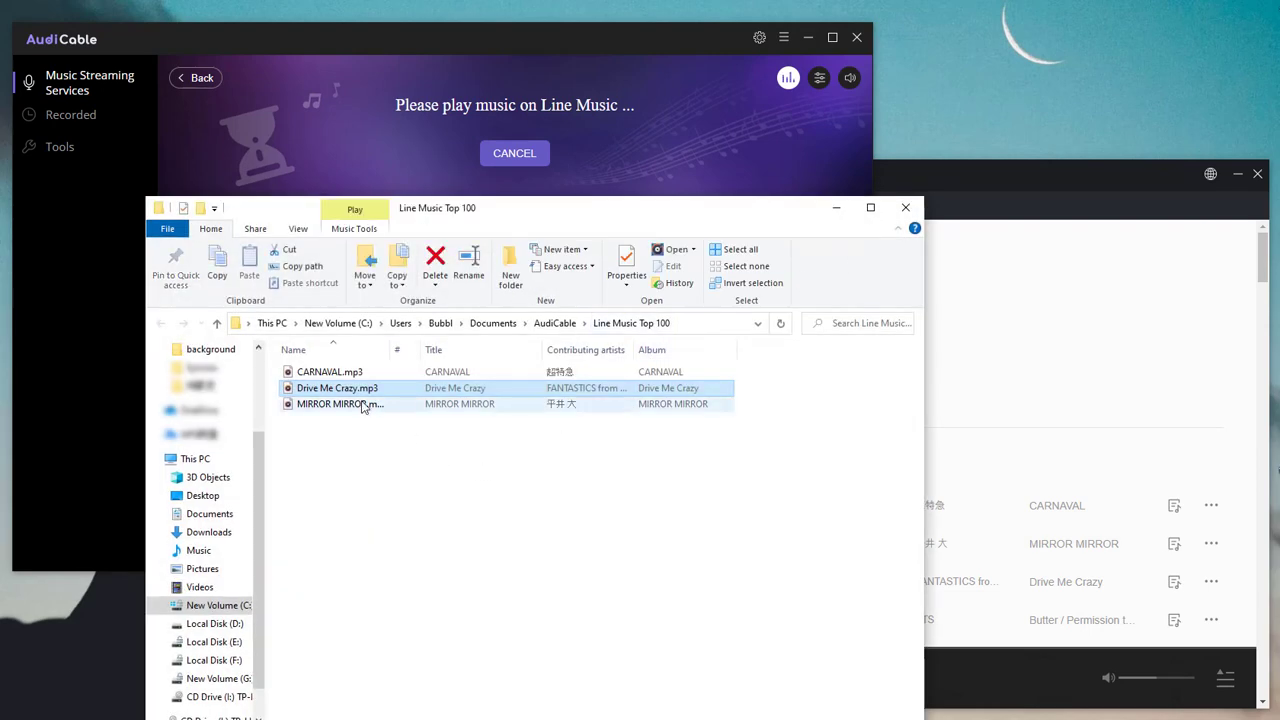
Step: Play CARNAVAL.mp3 from the Line Music Top 100 folder in the media player
left_click(340, 404)
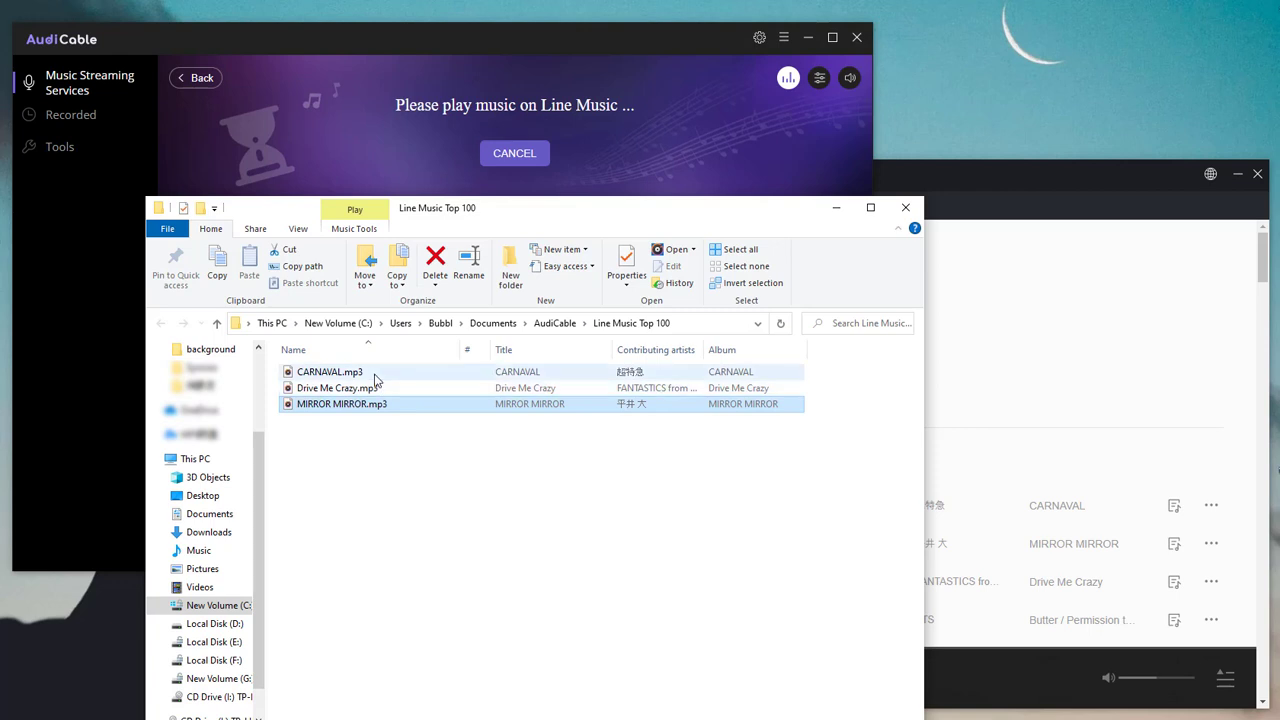
right_click(330, 370)
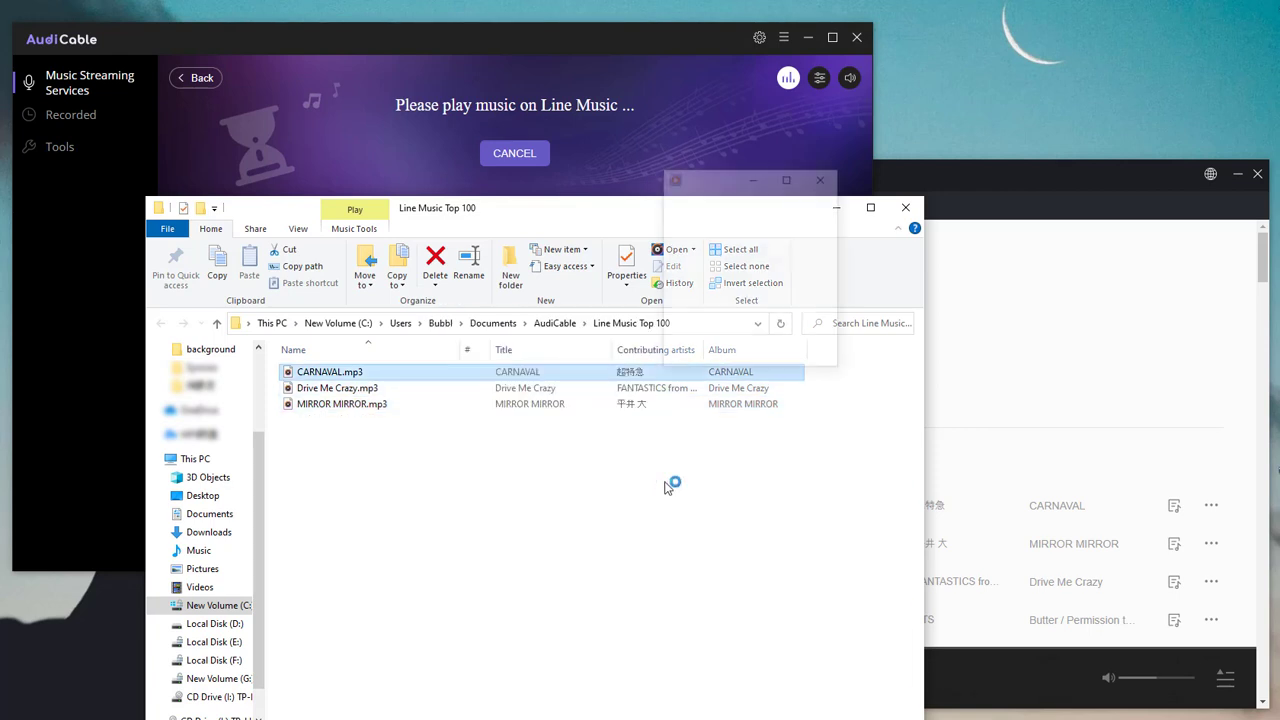
double_click(330, 370)
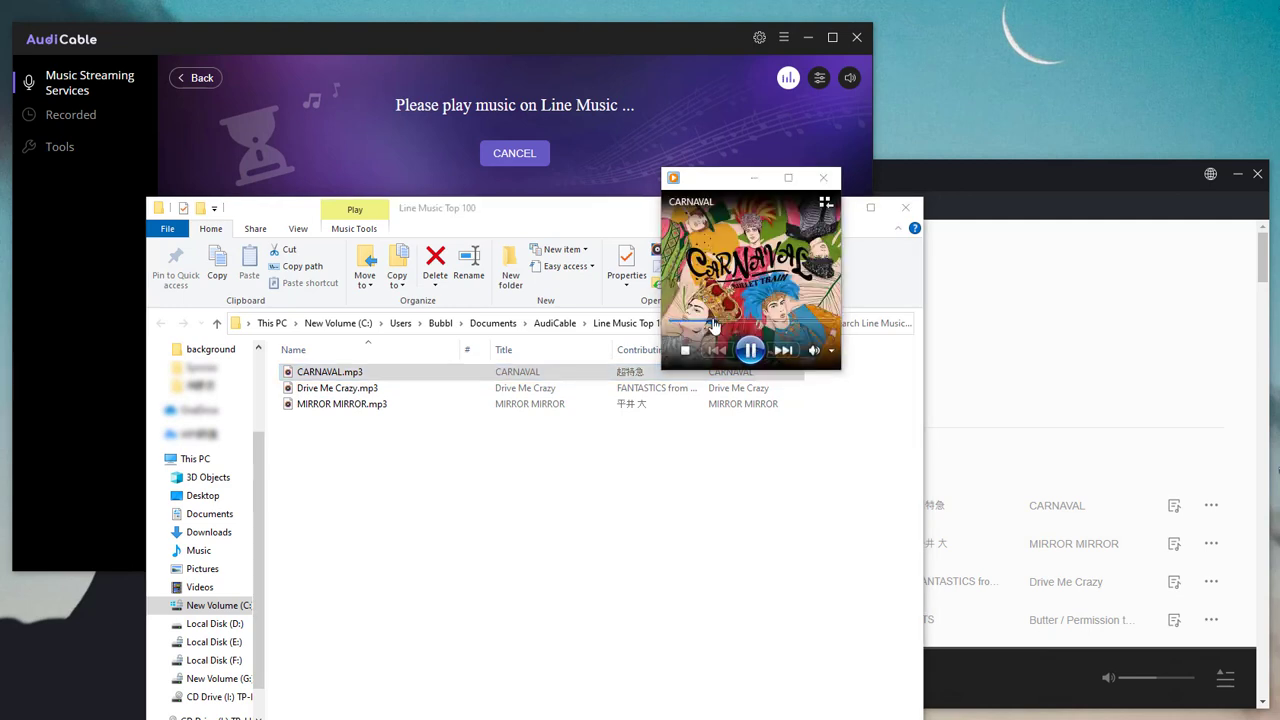